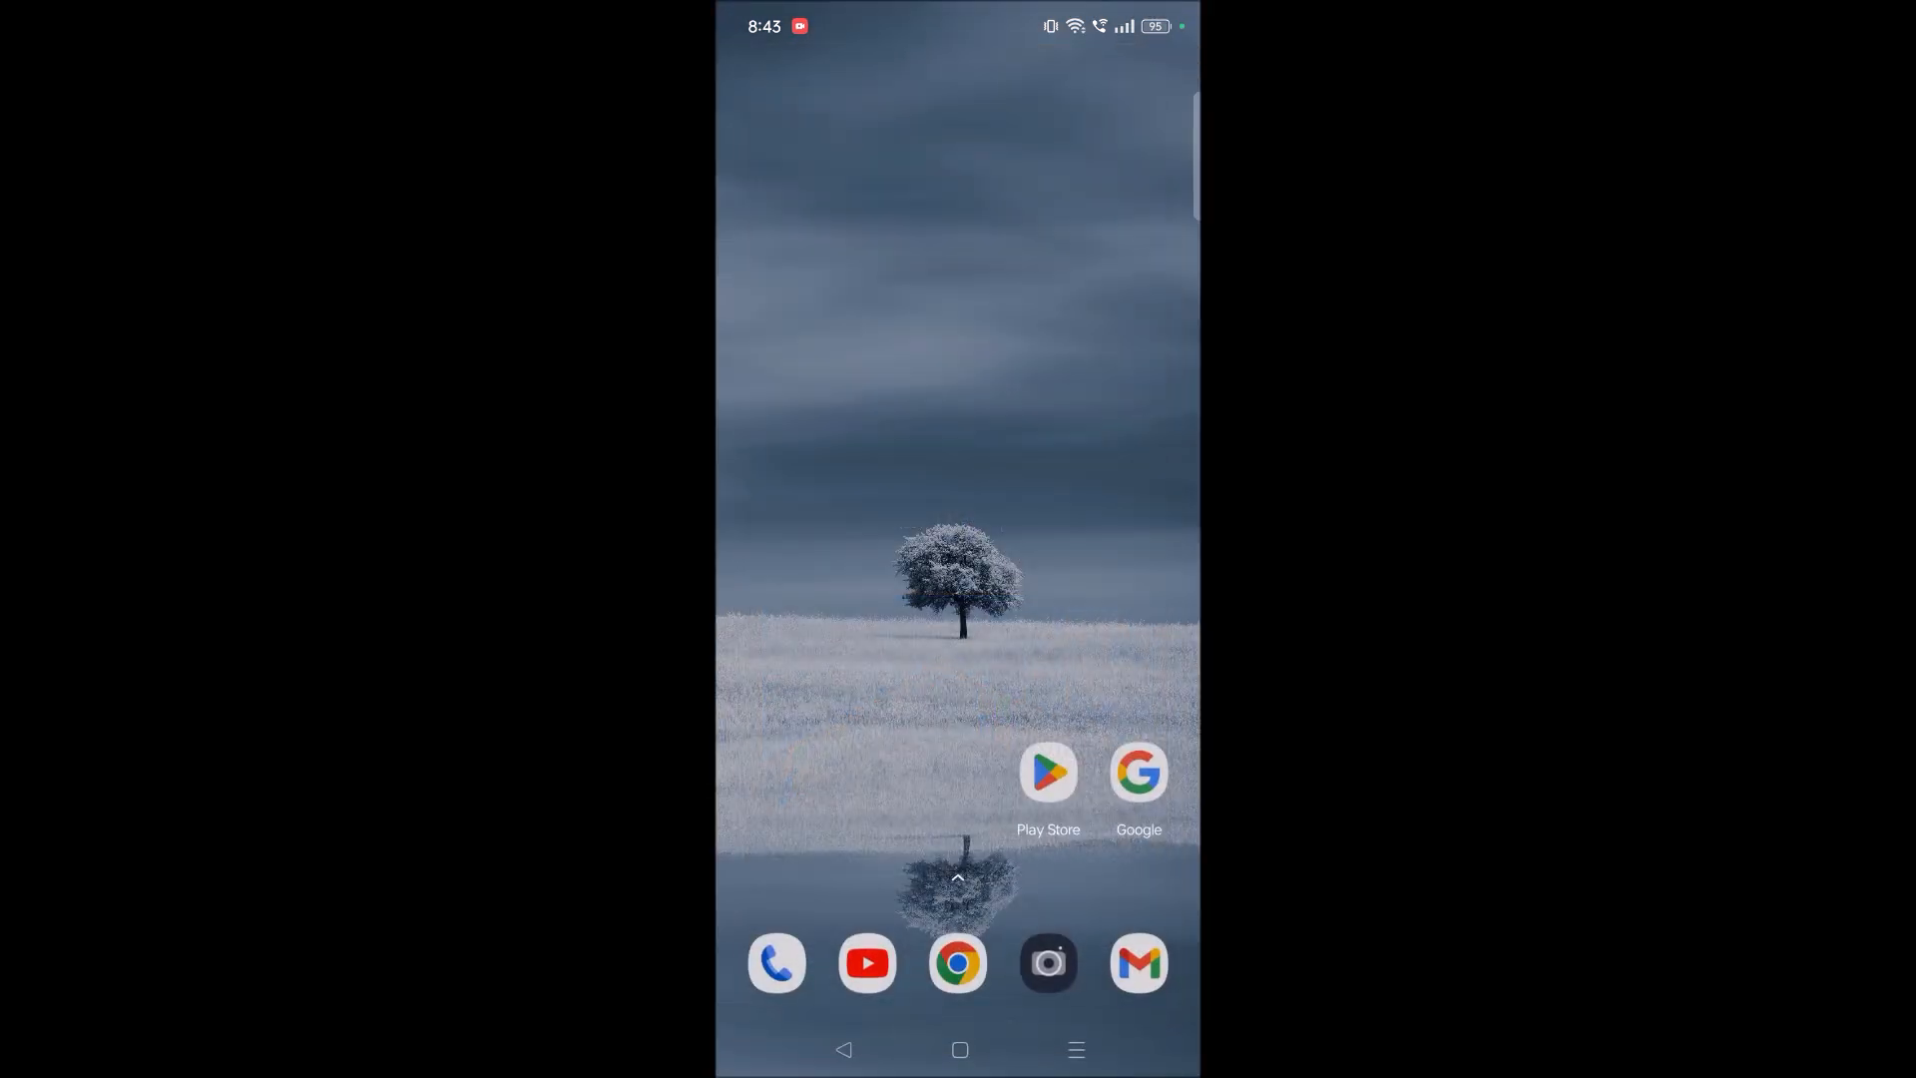
Pull down the quick settings panel showing Wi‑Fi on and Bluetooth off.
{"action": "left_click", "coordinate": [1138, 775]}
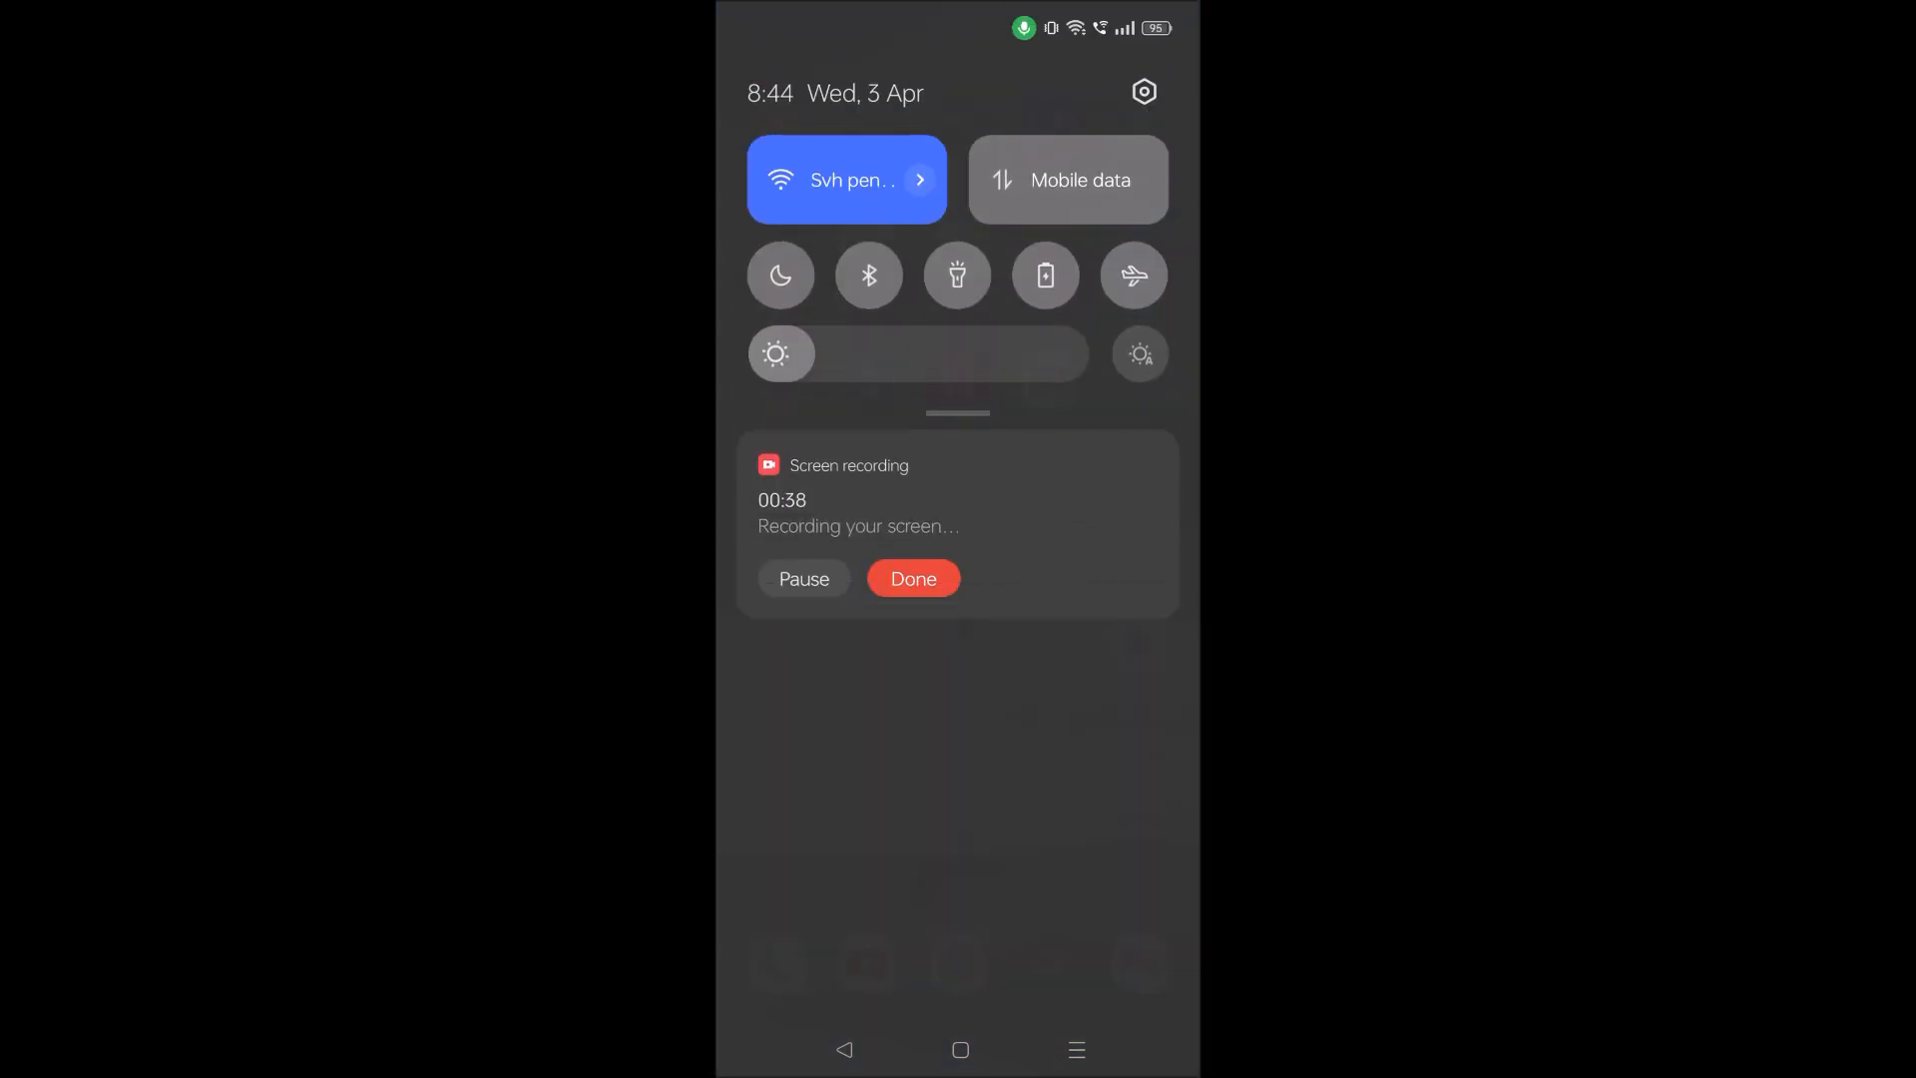
Go from quick settings into device Settings and reach the Google services page.
{"action": "left_click", "coordinate": [1142, 92]}
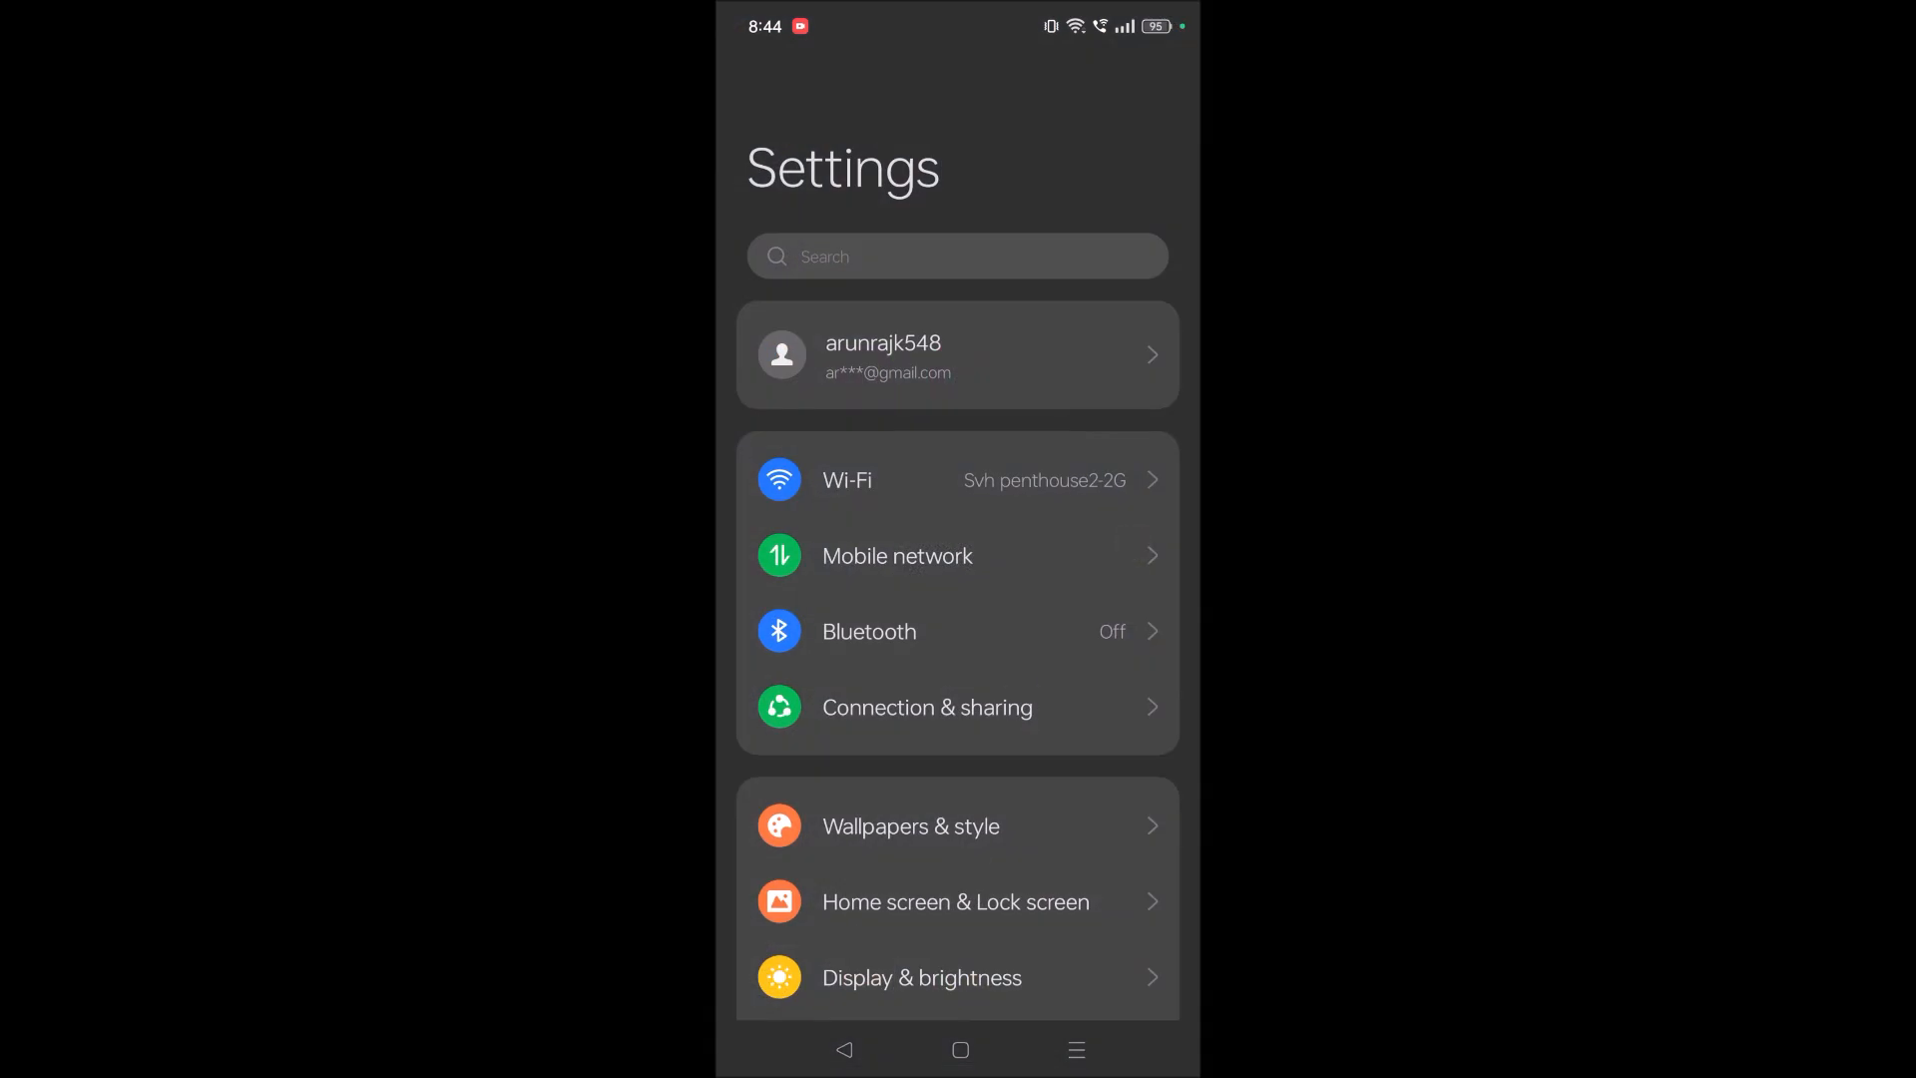
{"action": "scroll", "scroll_direction": "down", "scroll_amount": 3}
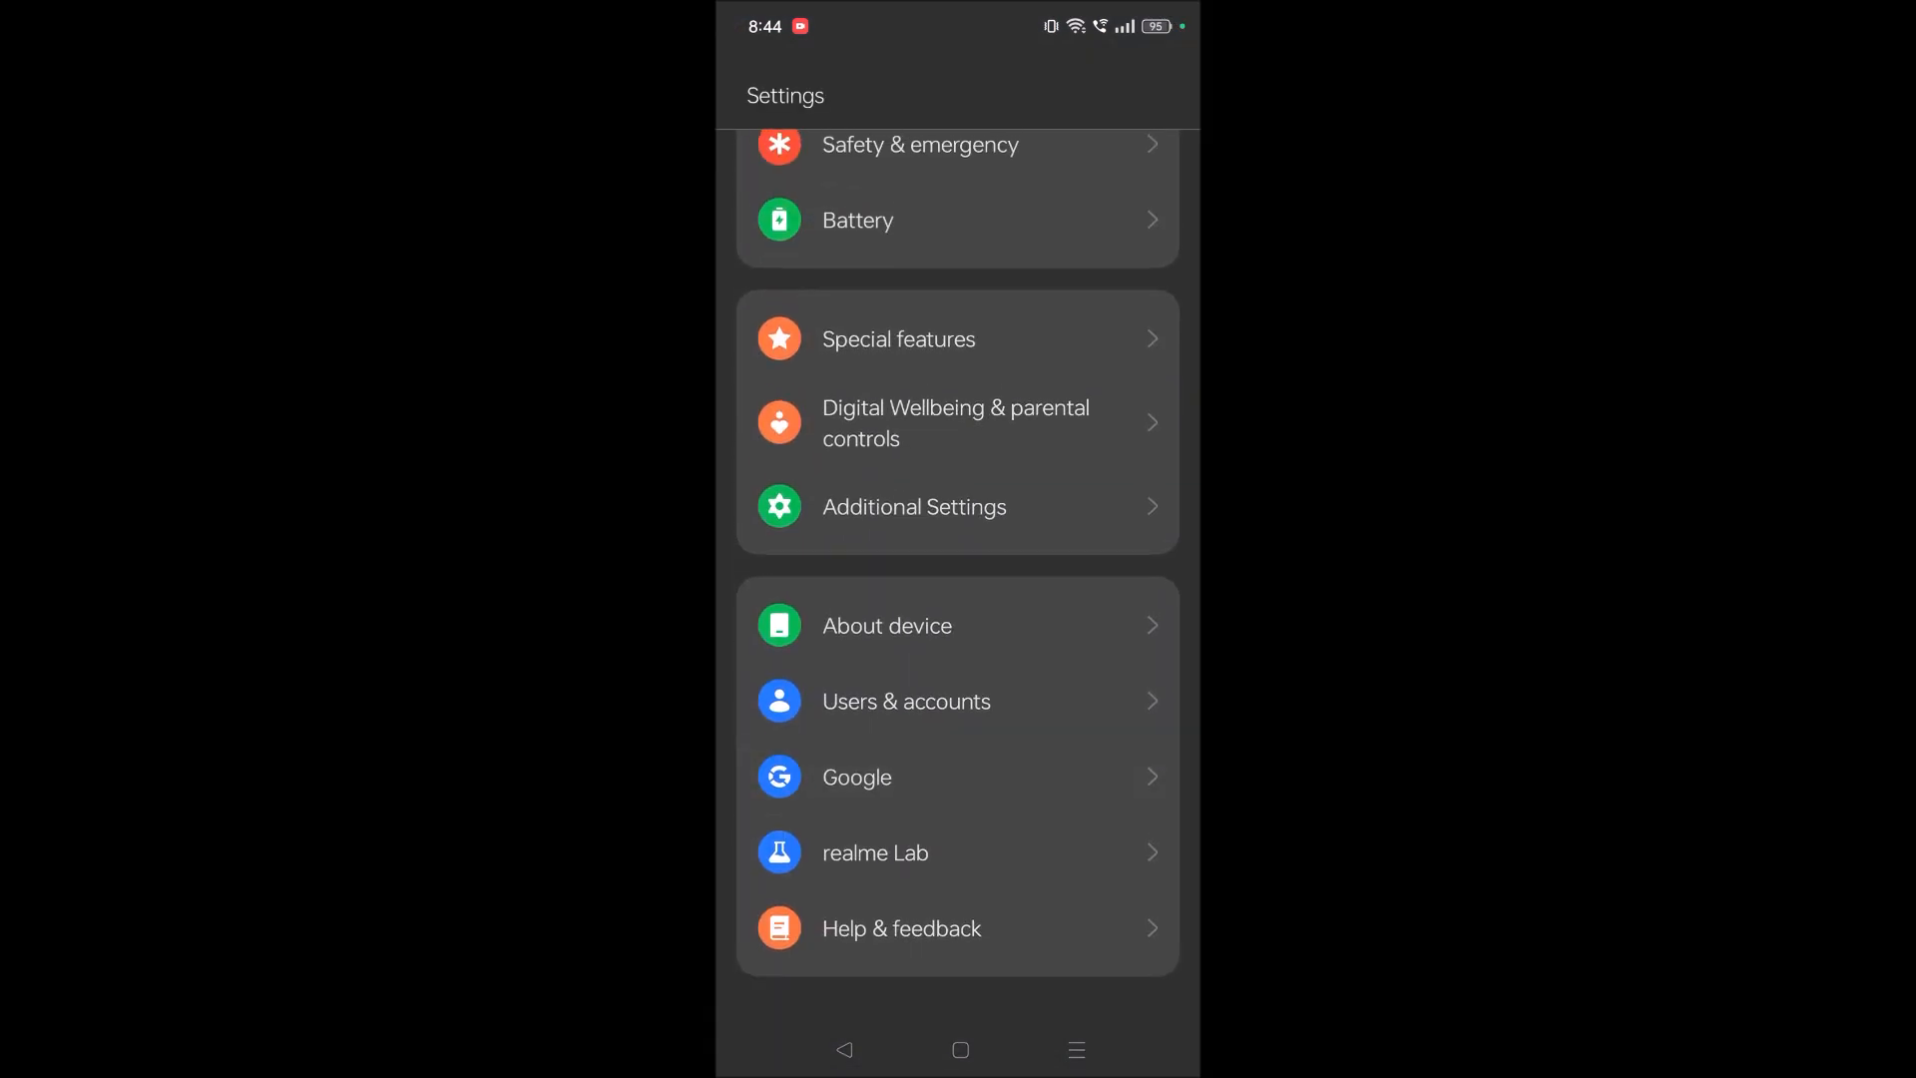
{"action": "left_click", "coordinate": [856, 776]}
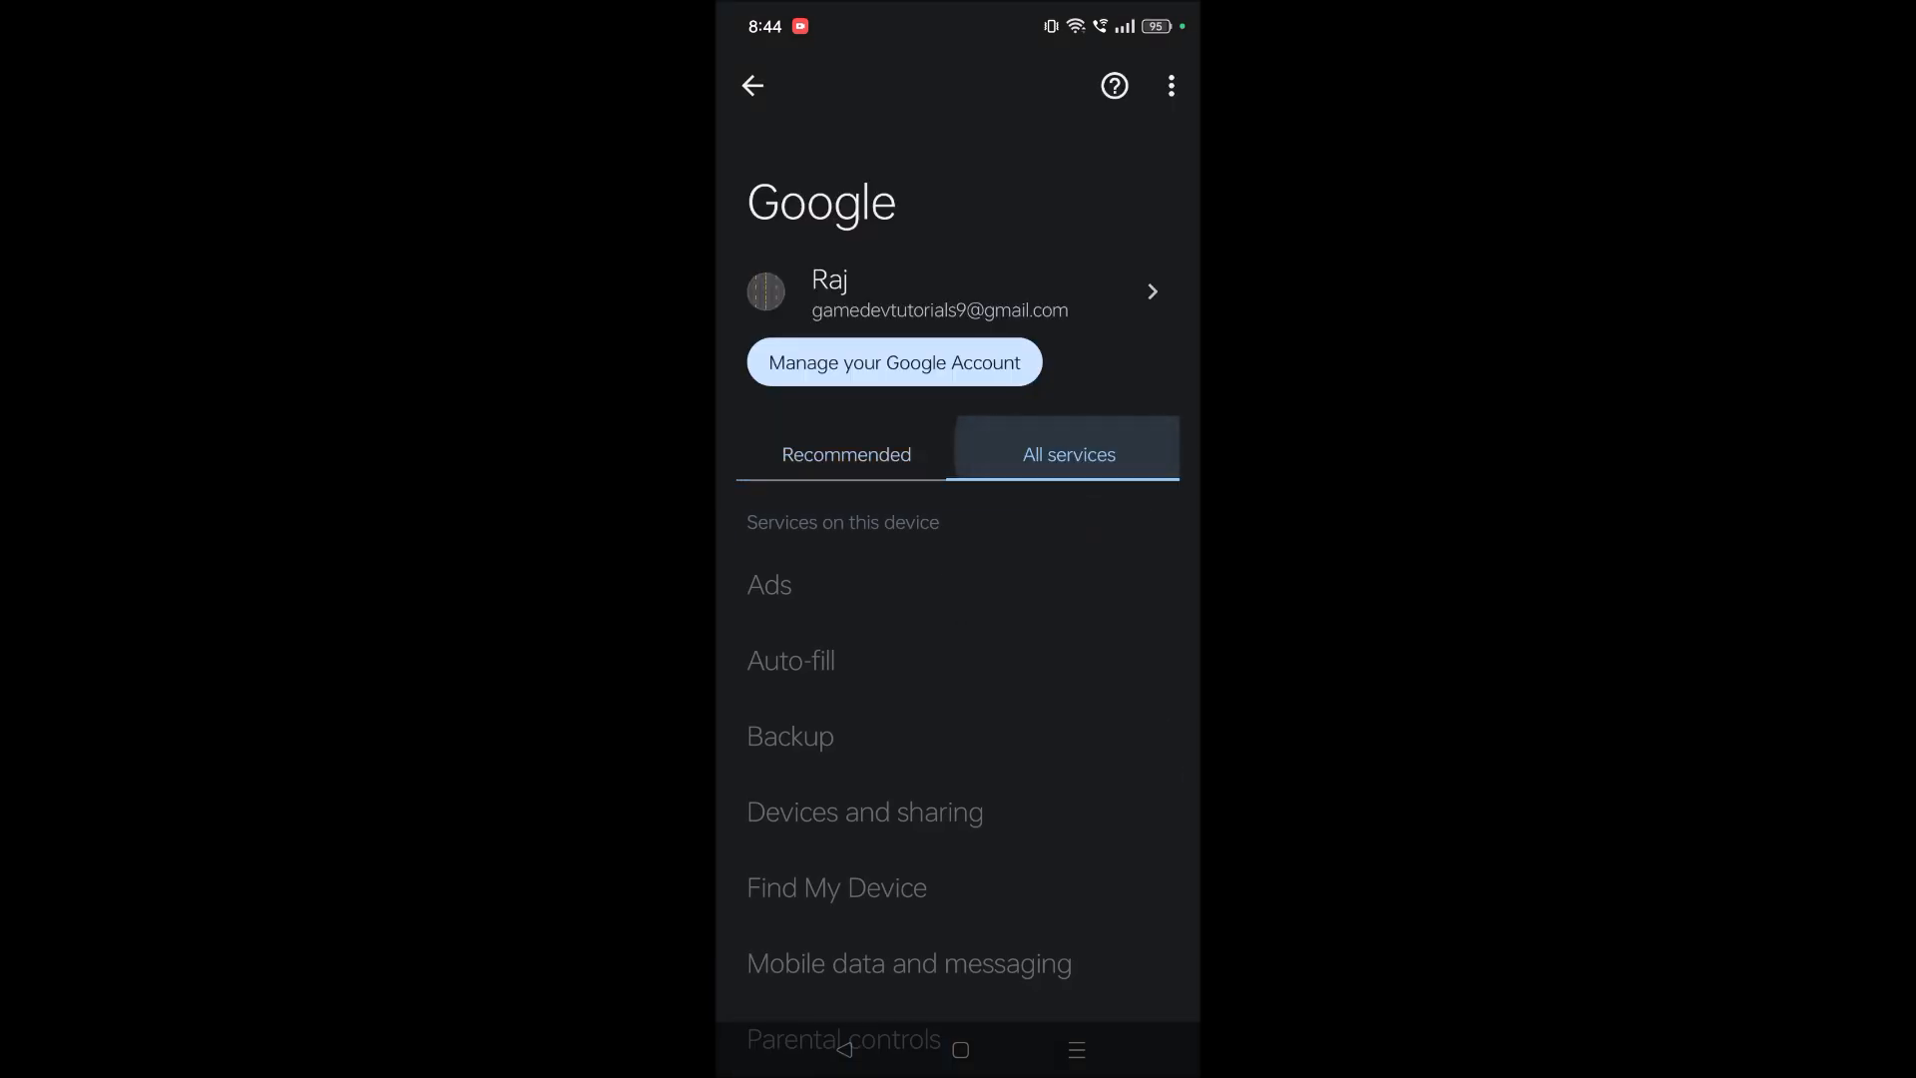
Reach the Google app's Voice settings page with English (UK) as primary language.
{"action": "scroll", "scroll_direction": "down", "scroll_amount": 3}
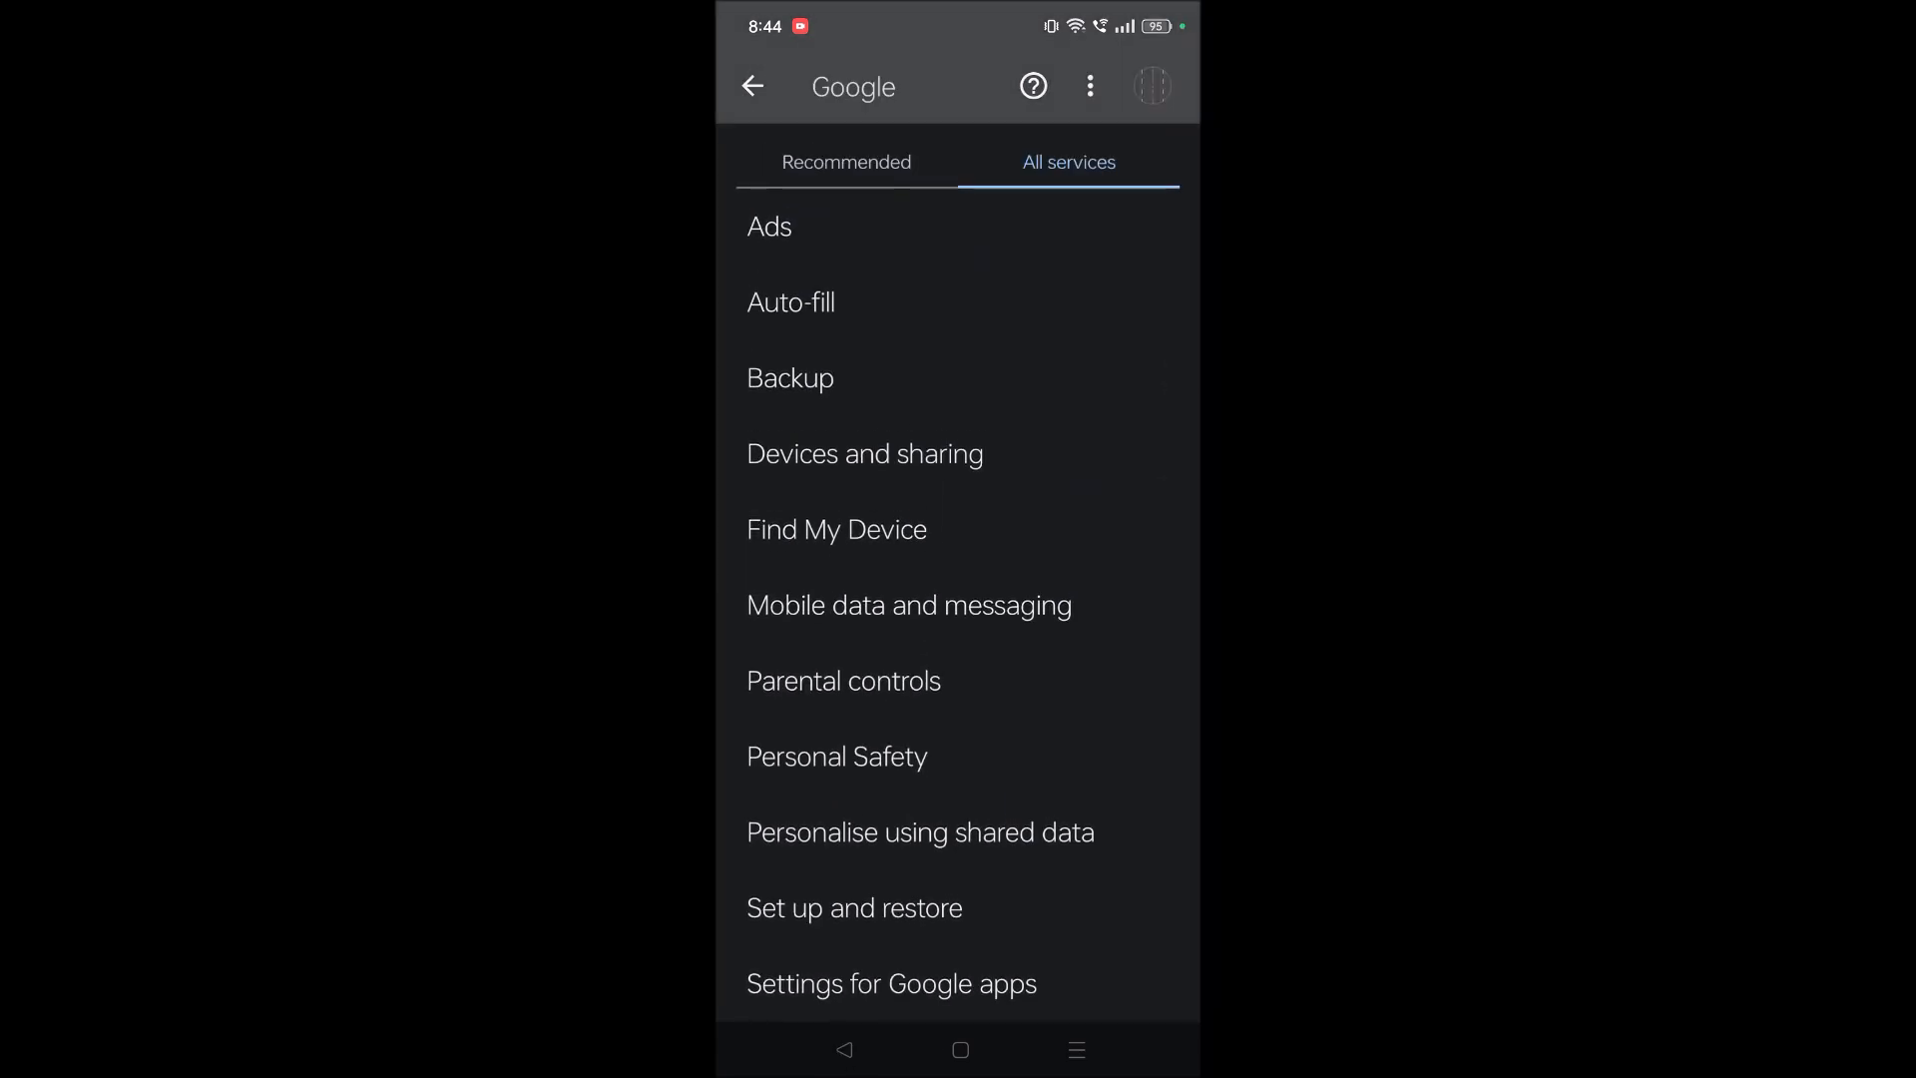
{"action": "left_click", "coordinate": [890, 984]}
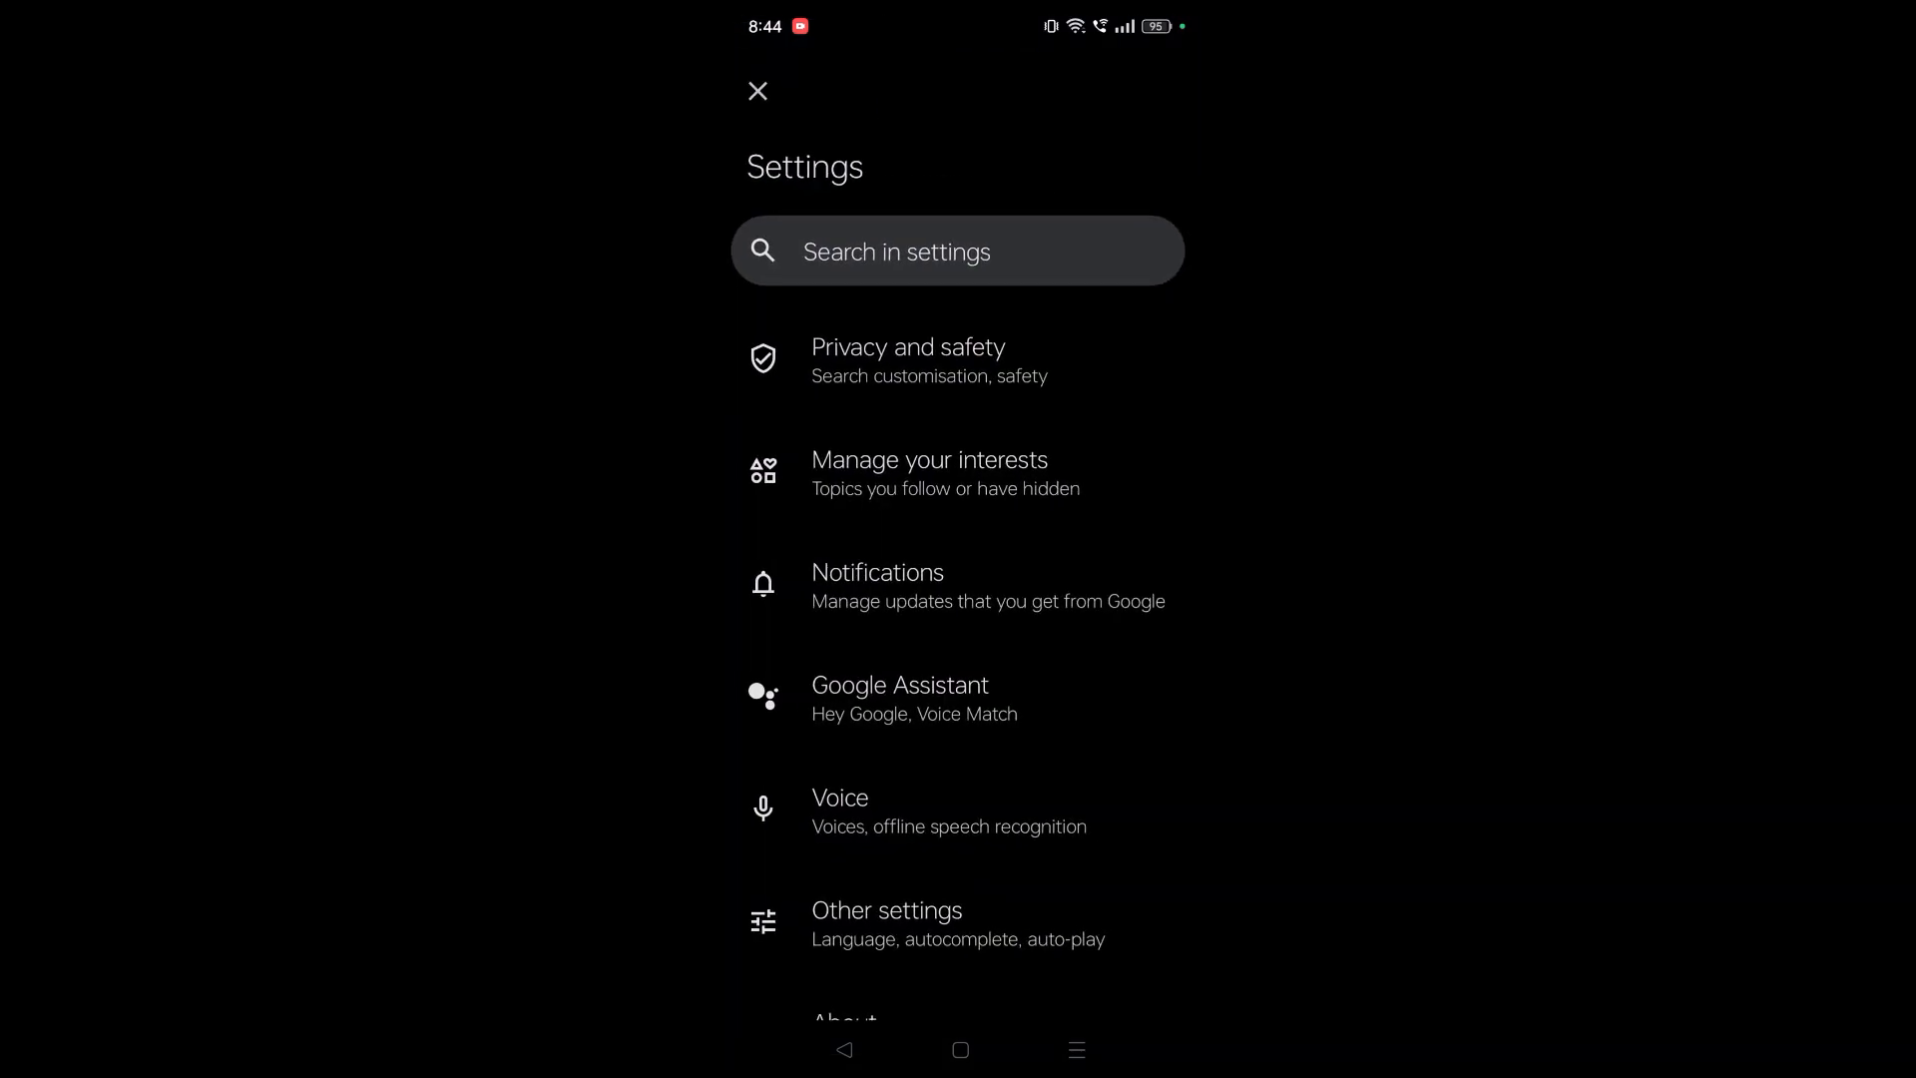
{"action": "left_click", "coordinate": [839, 798]}
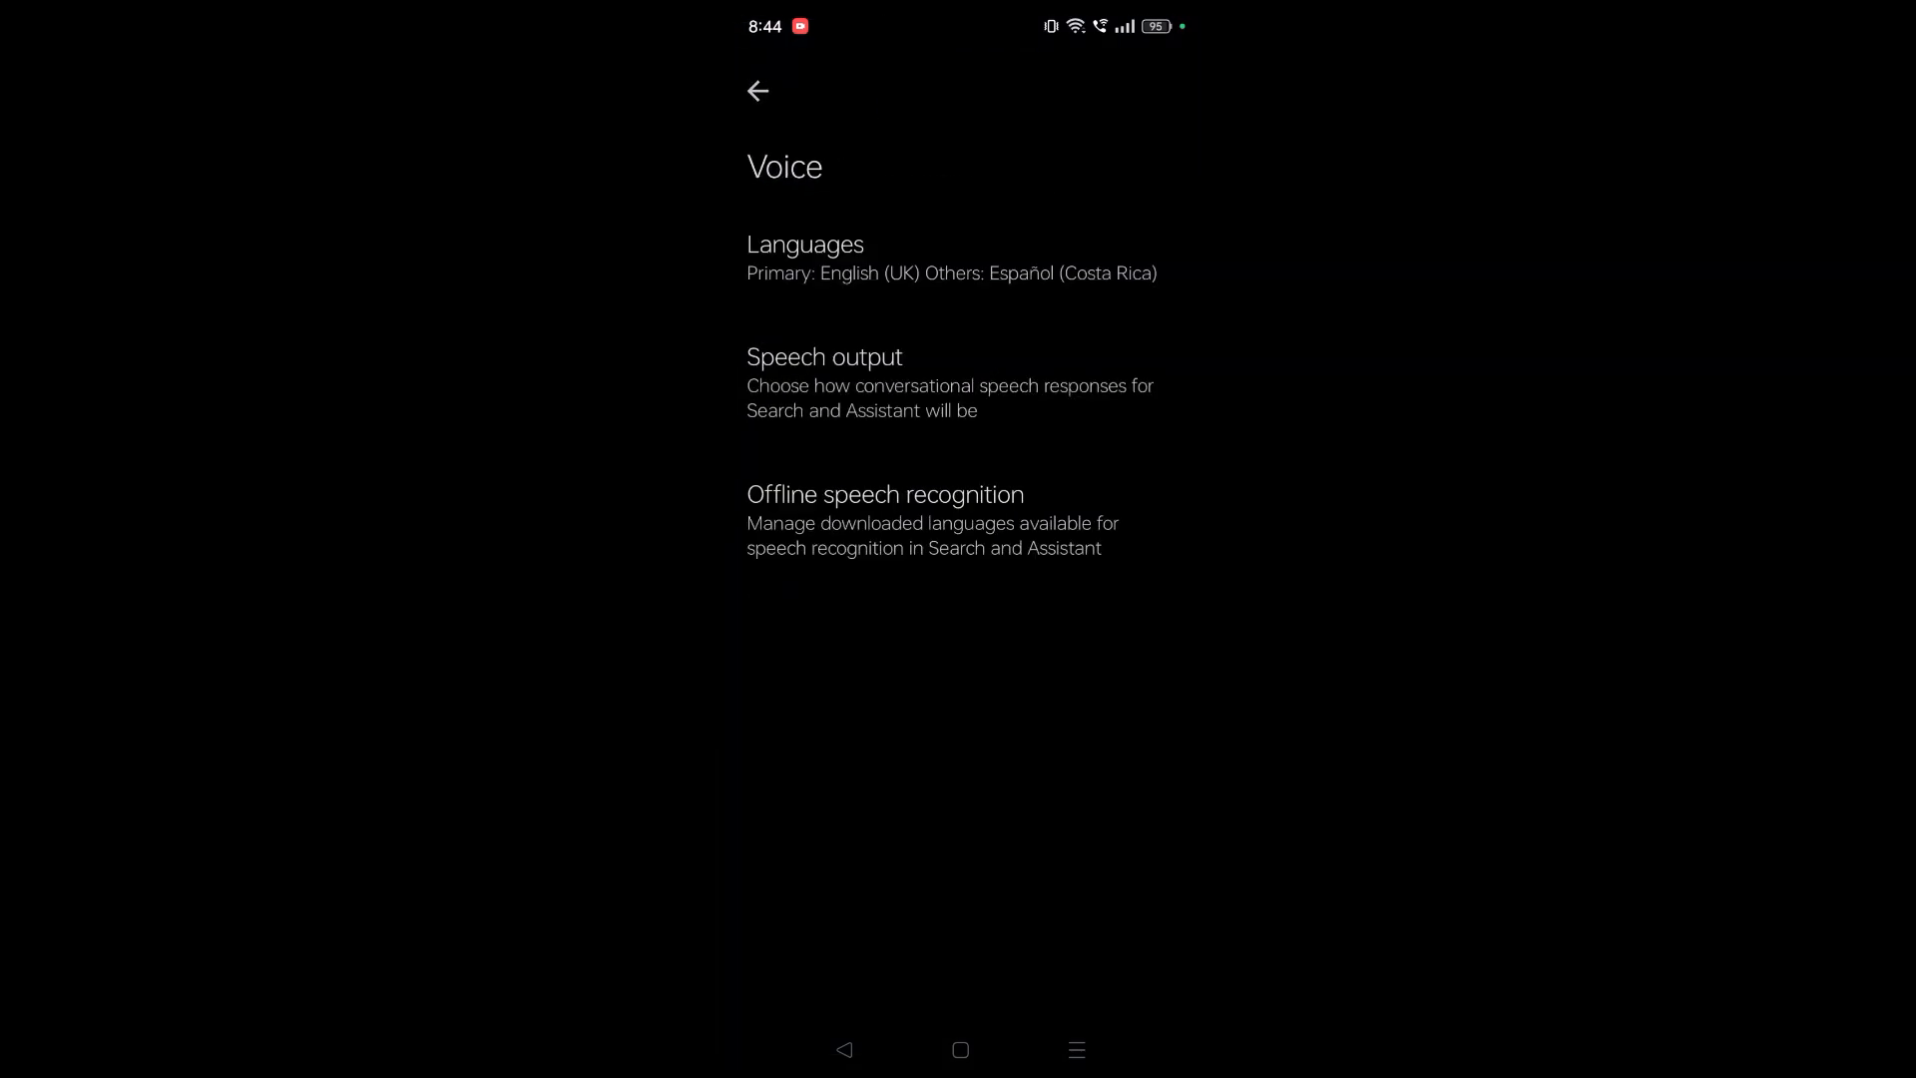
In the voice Languages list, find and tick Hindi (India) as an additional language.
{"action": "left_click", "coordinate": [806, 243]}
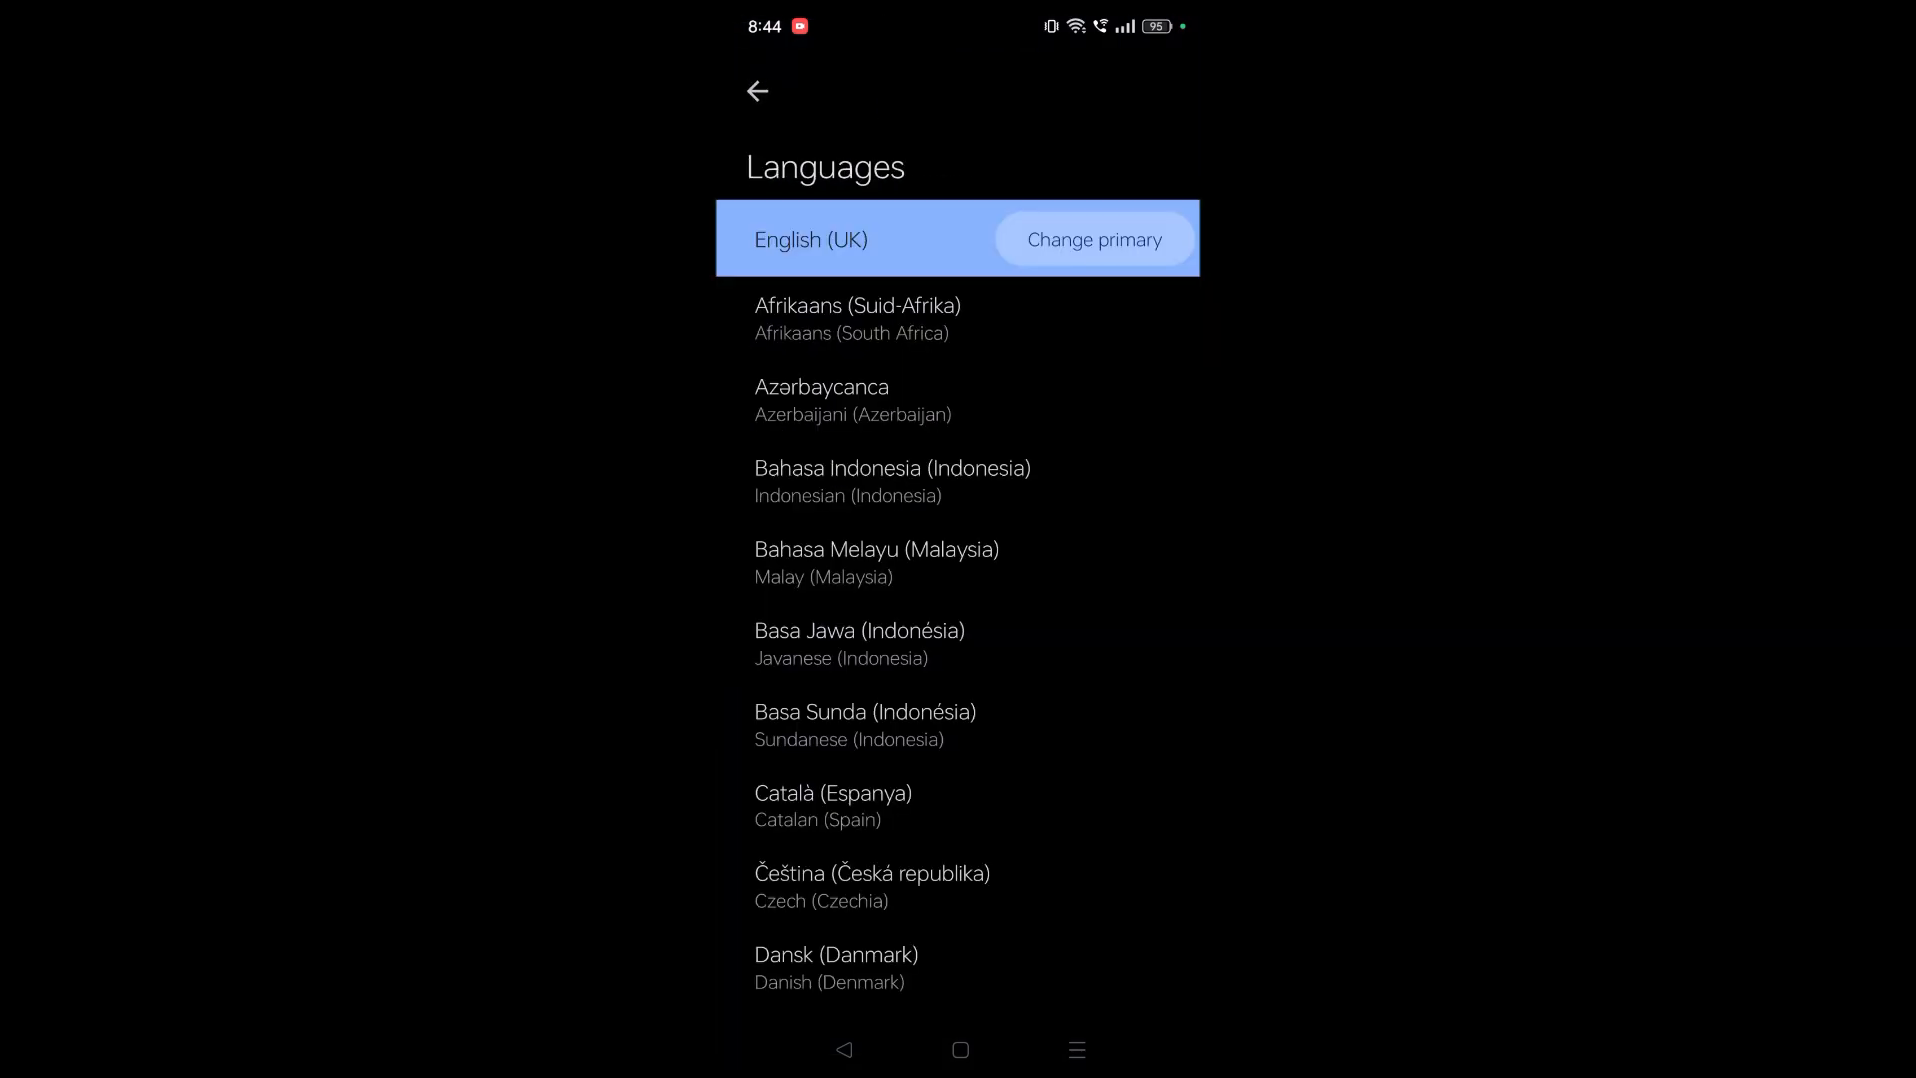
{"action": "left_click", "coordinate": [852, 240]}
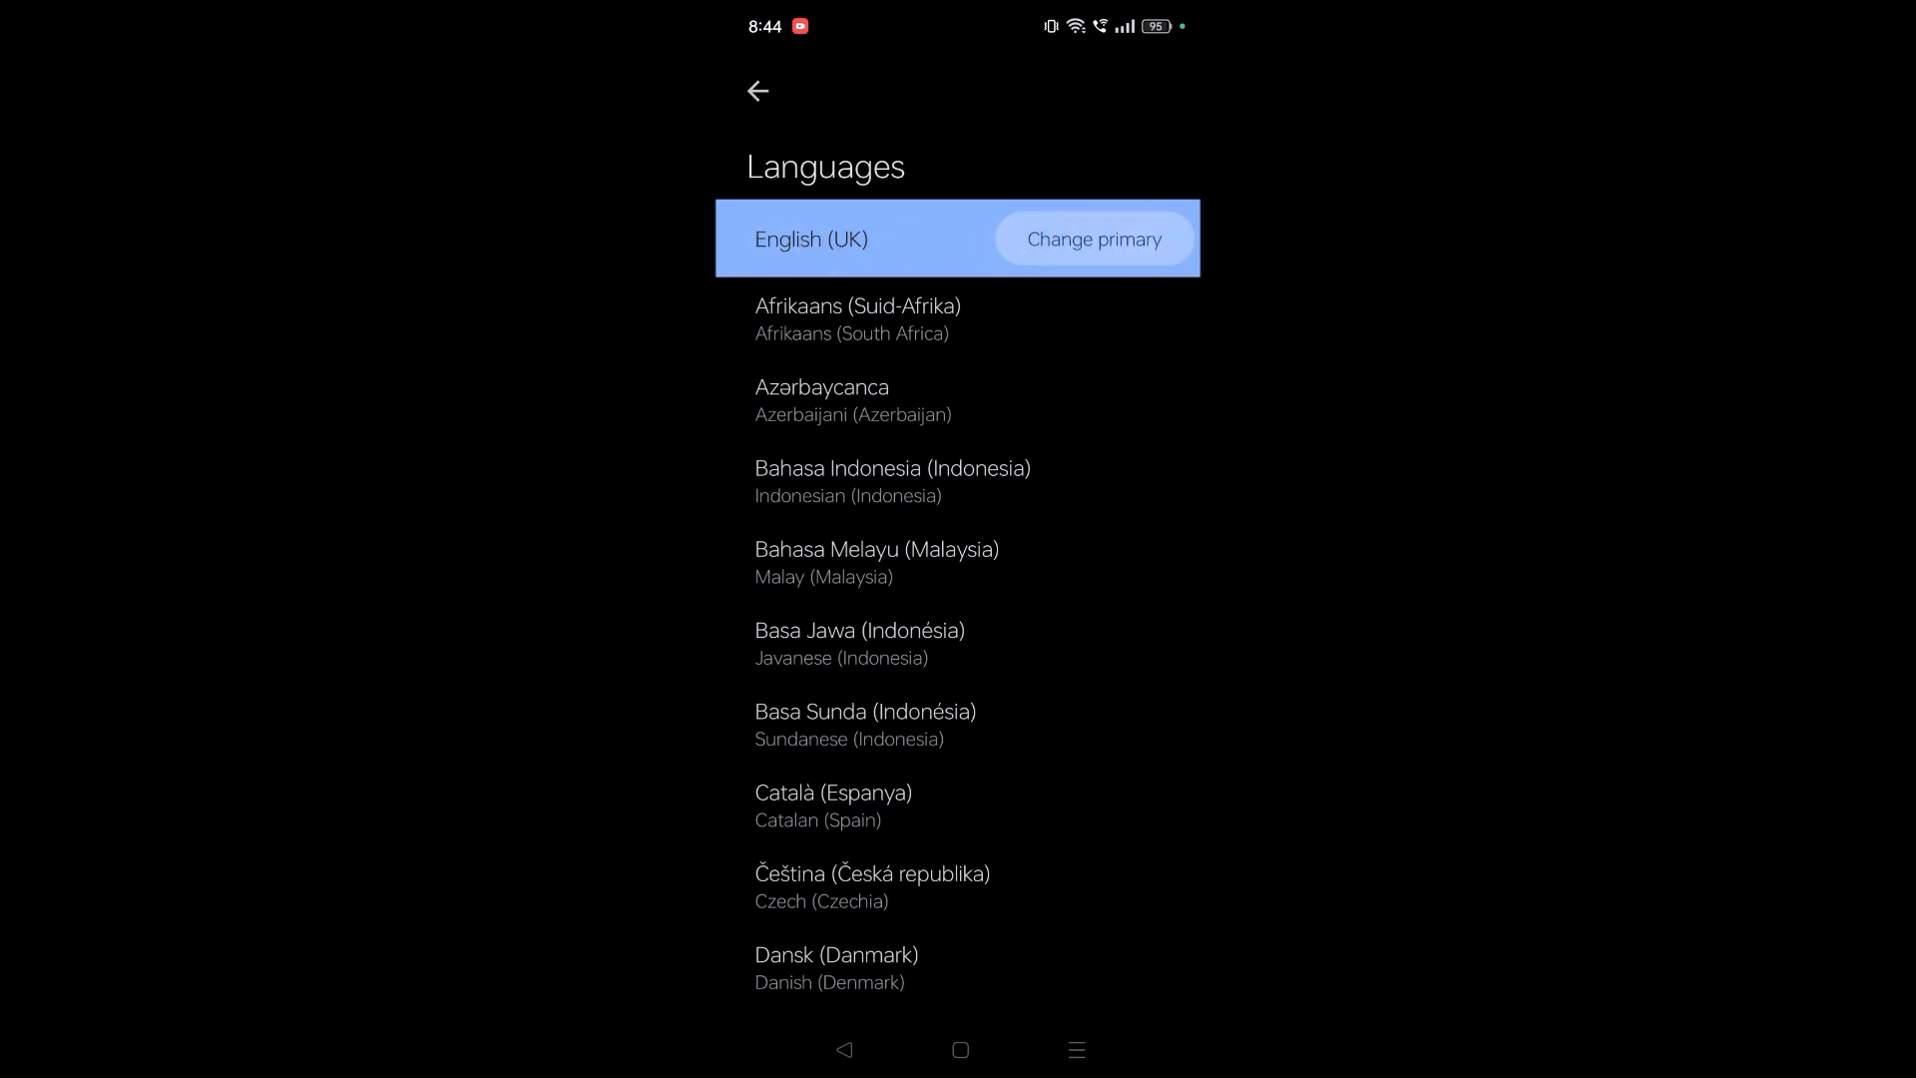
{"action": "scroll", "scroll_direction": "down", "scroll_amount": 3}
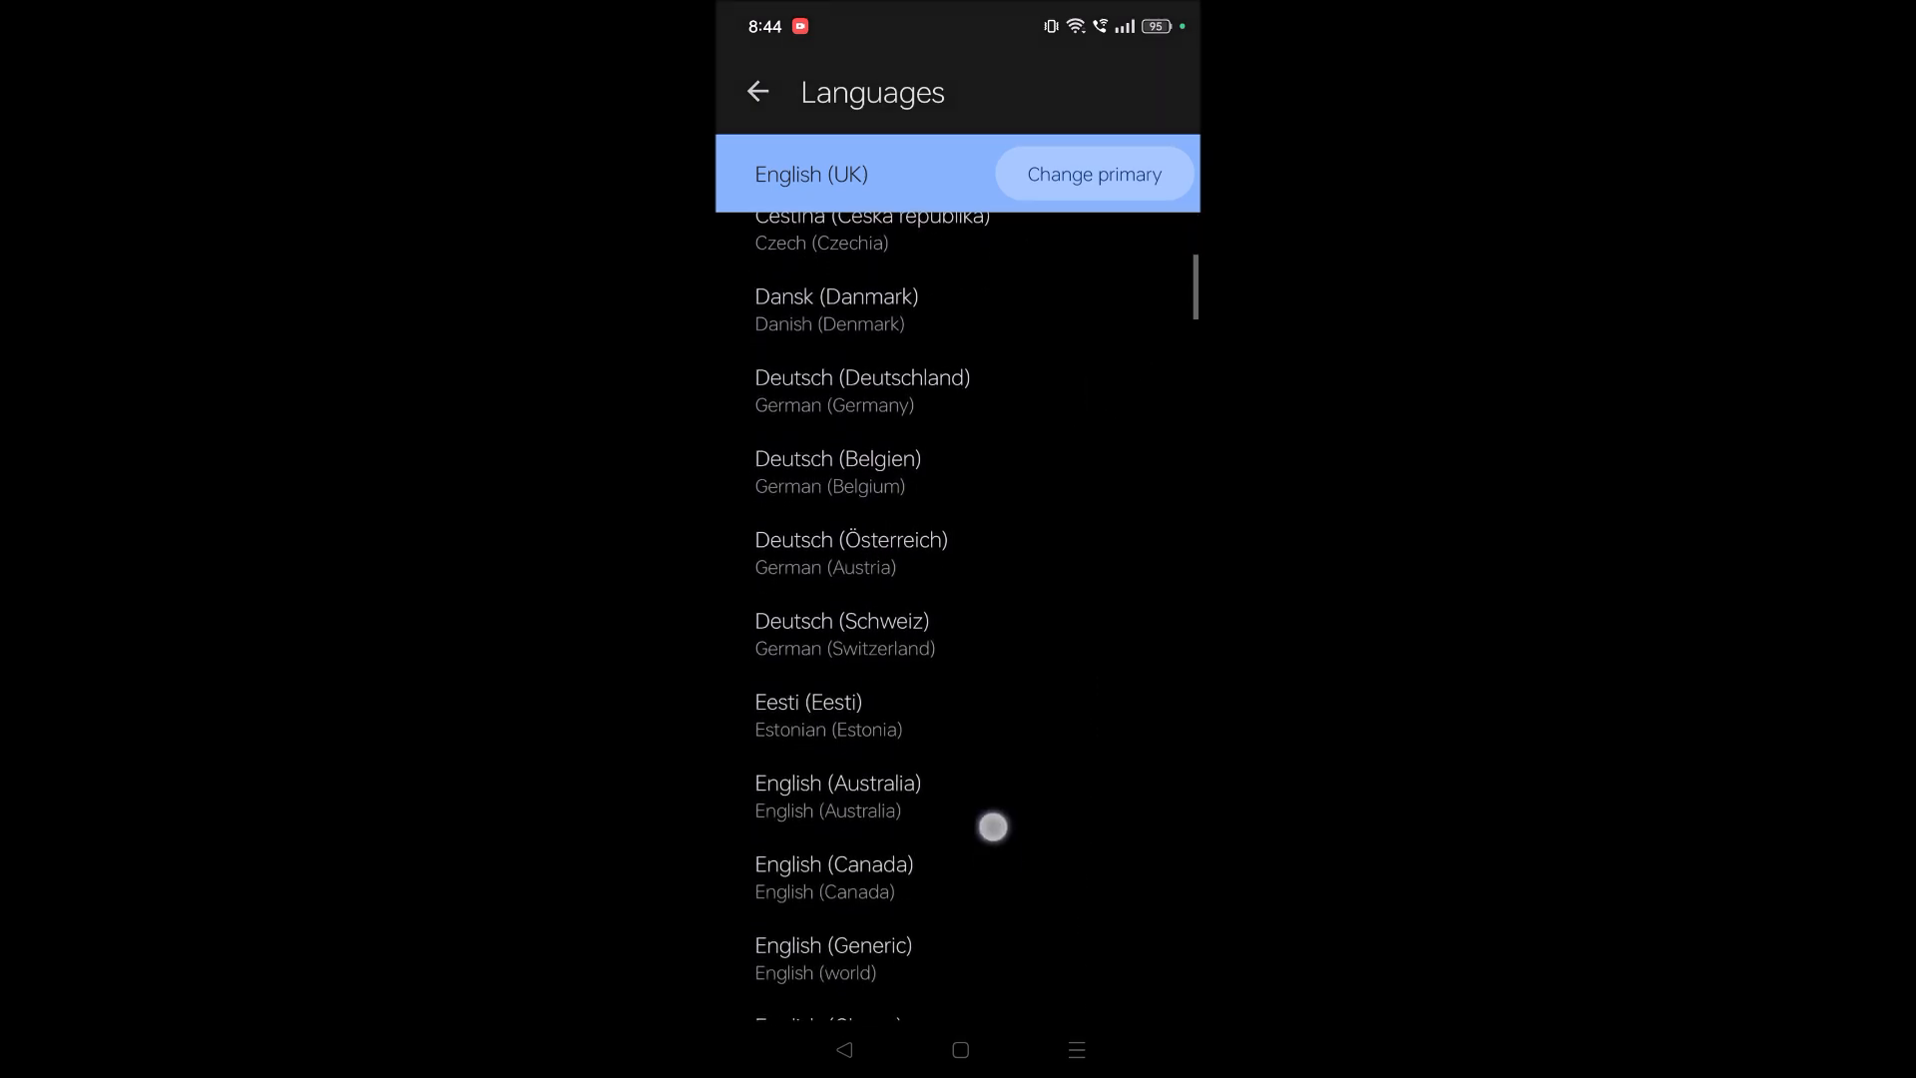
{"action": "scroll", "scroll_direction": "down", "scroll_amount": 3}
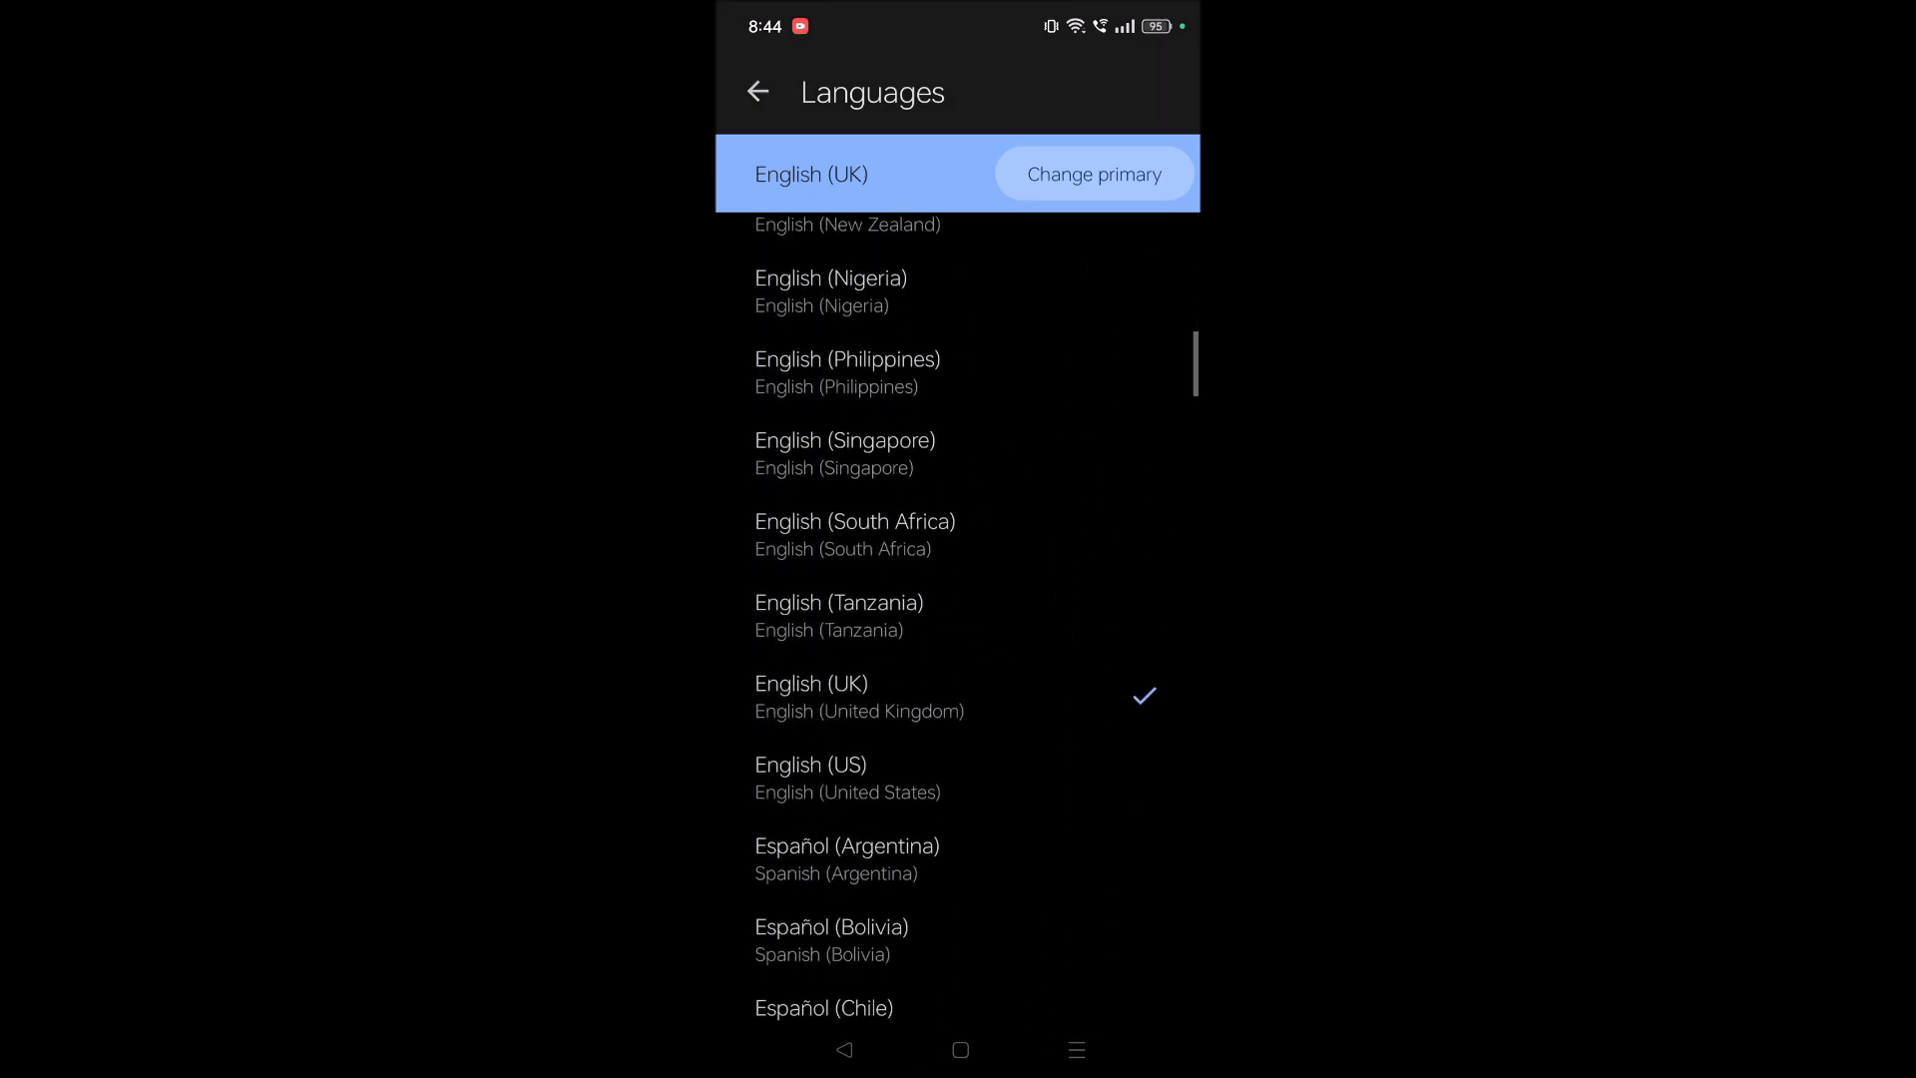
{"action": "scroll", "scroll_direction": "down", "scroll_amount": 3}
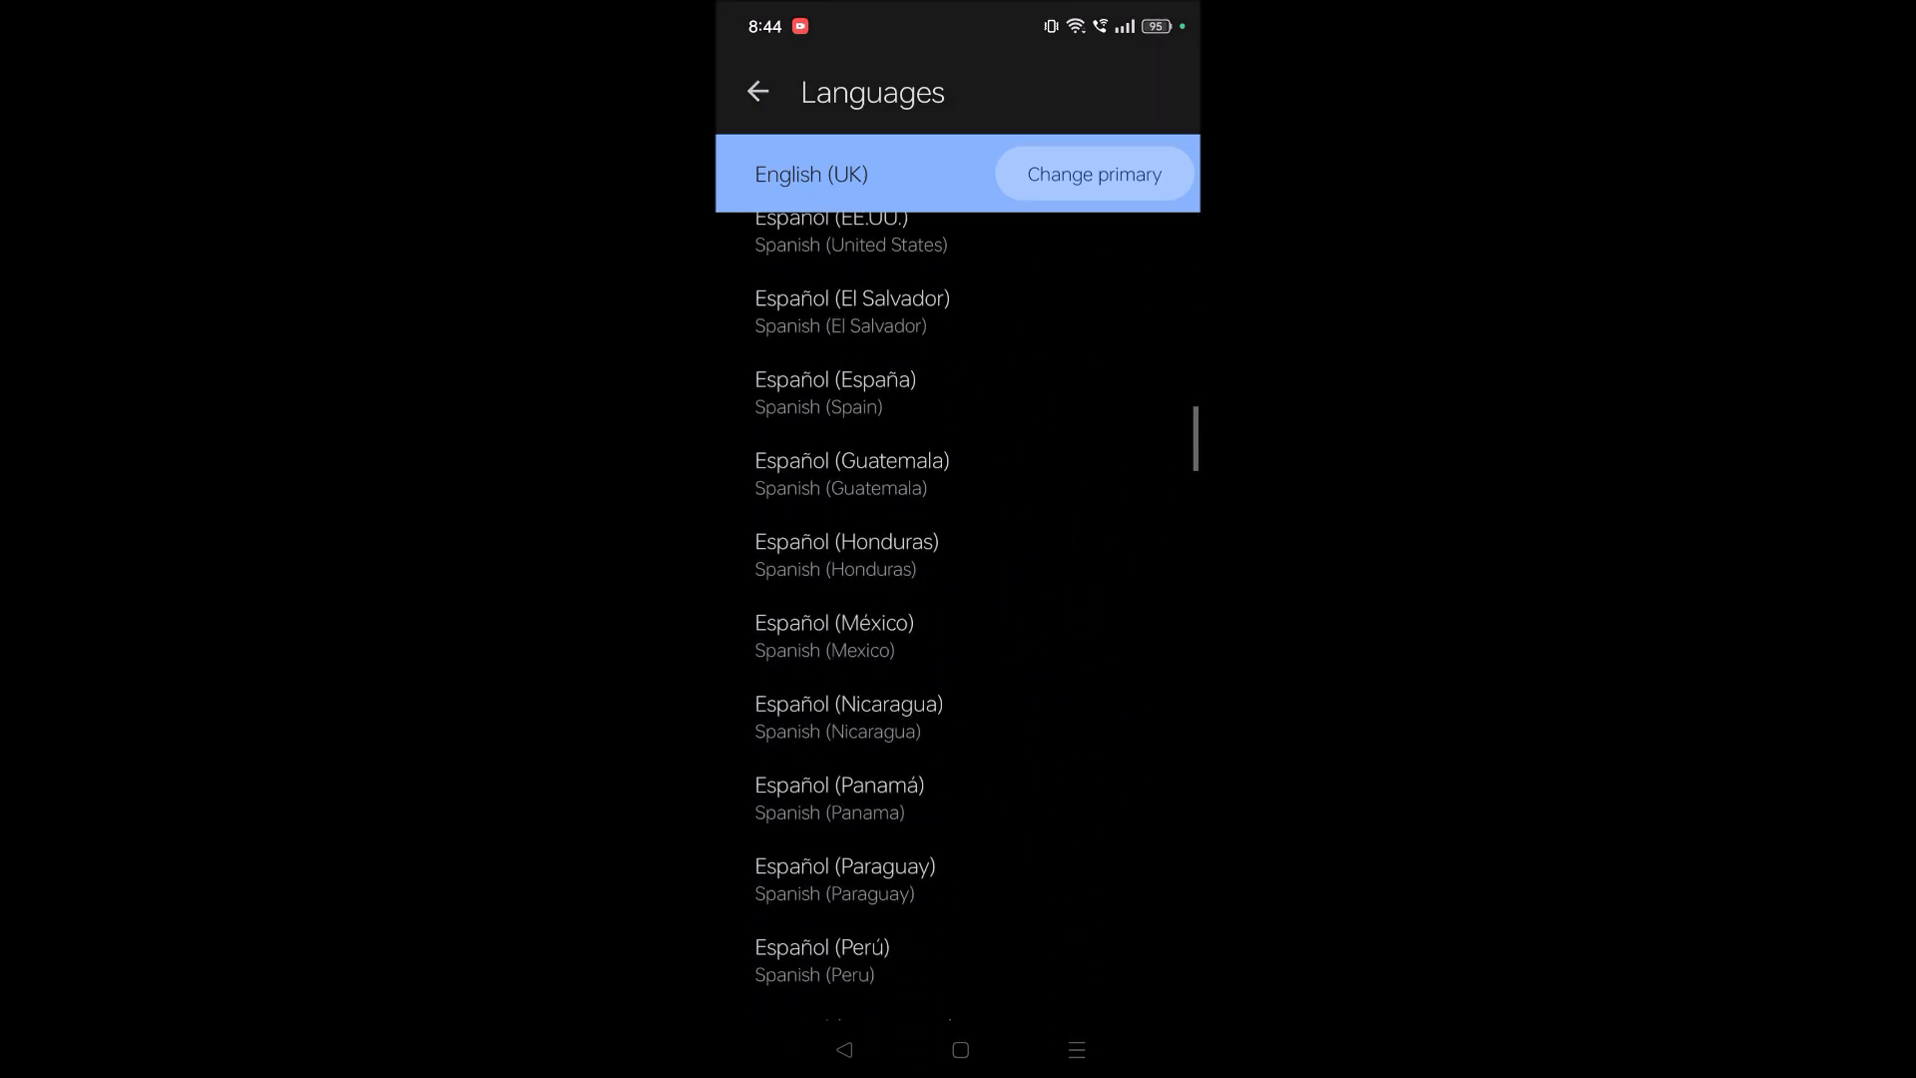
{"action": "scroll", "scroll_direction": "down", "scroll_amount": 3}
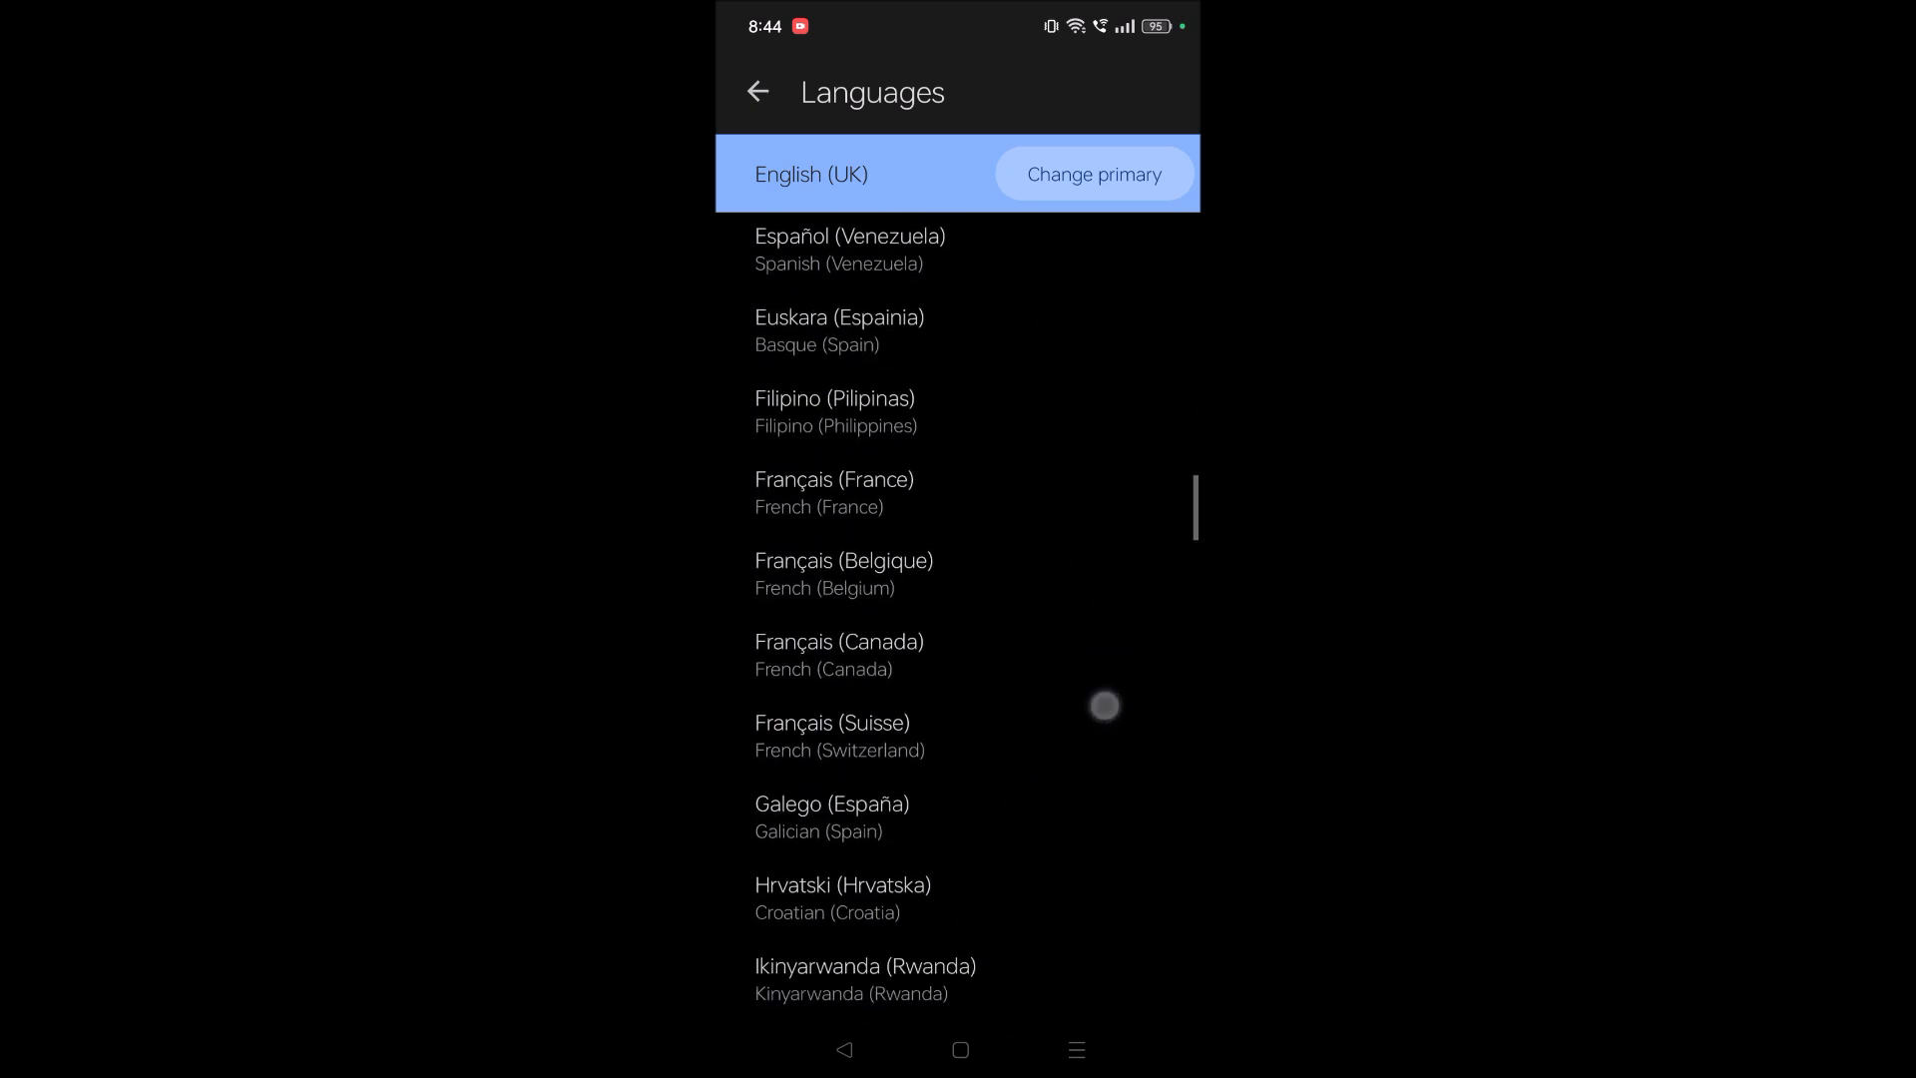
{"action": "scroll", "scroll_direction": "down", "scroll_amount": 3}
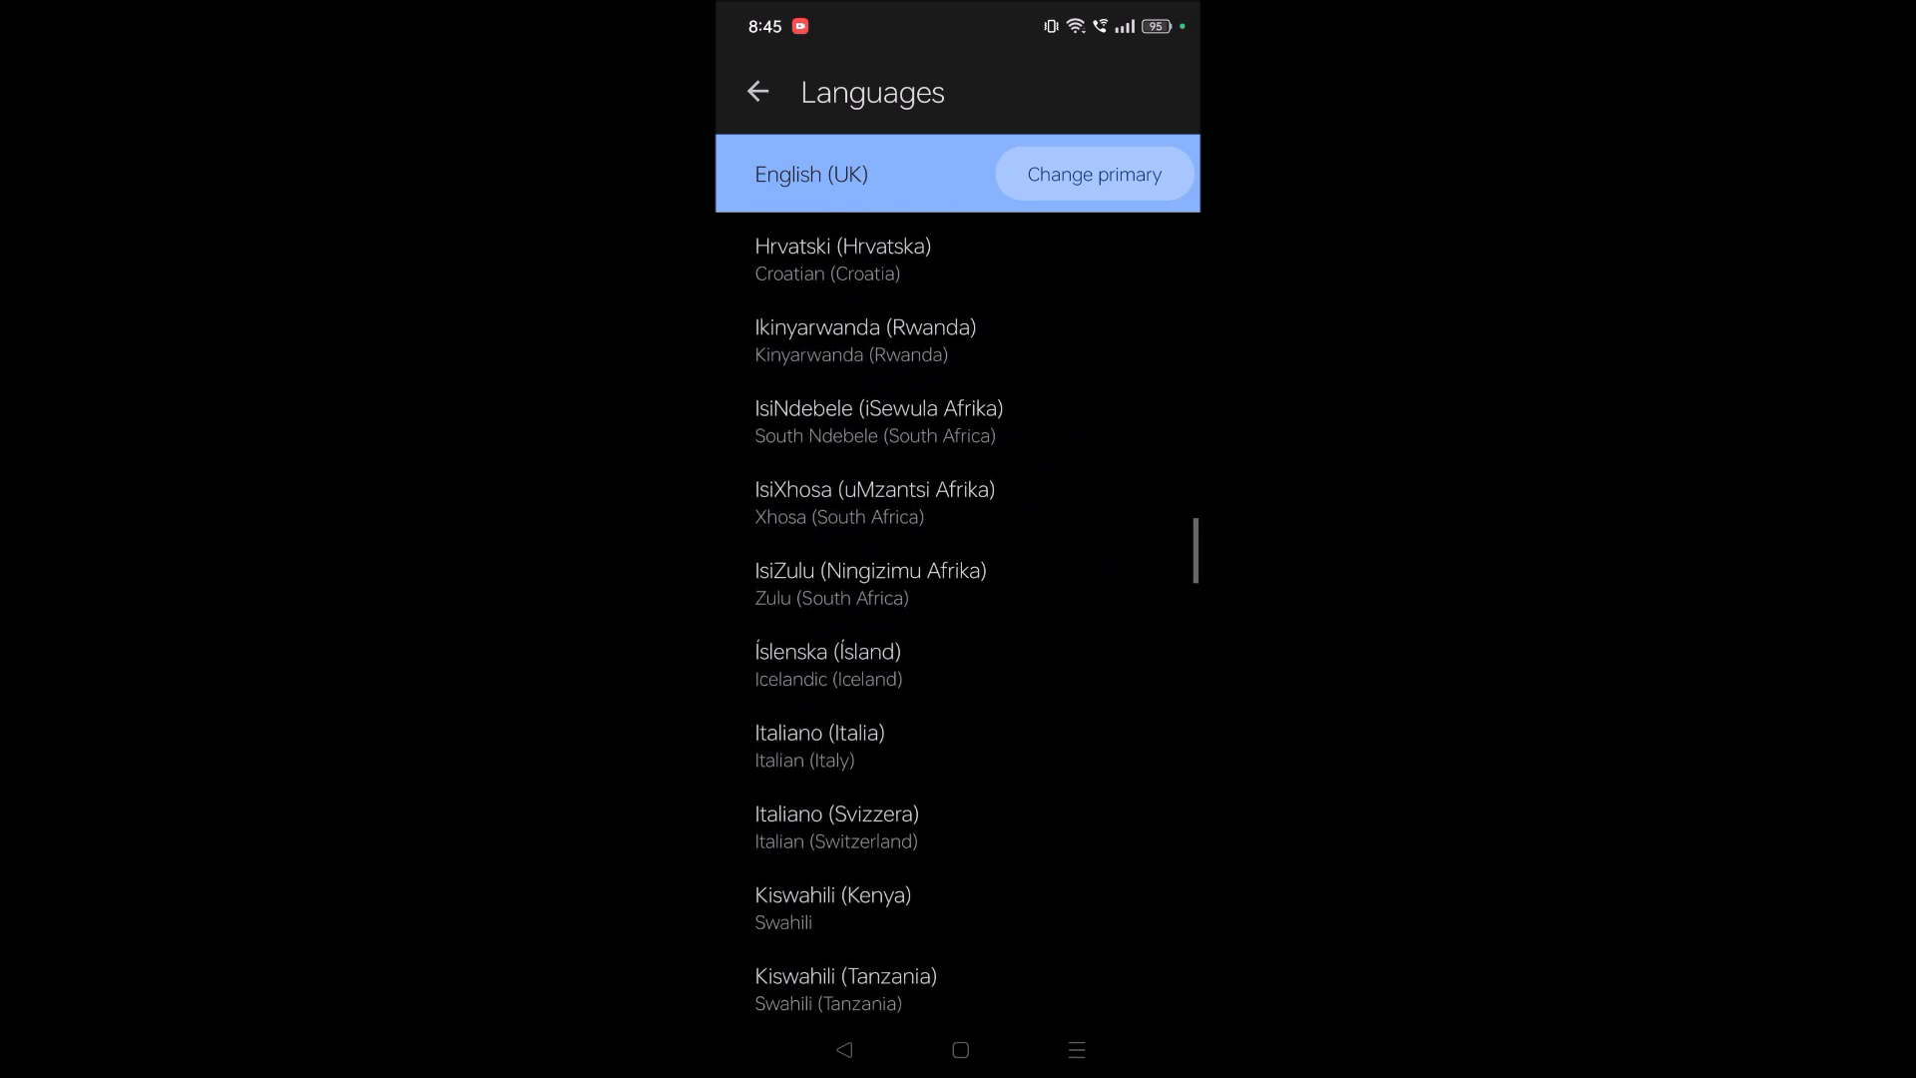
{"action": "scroll", "scroll_direction": "down", "scroll_amount": 3}
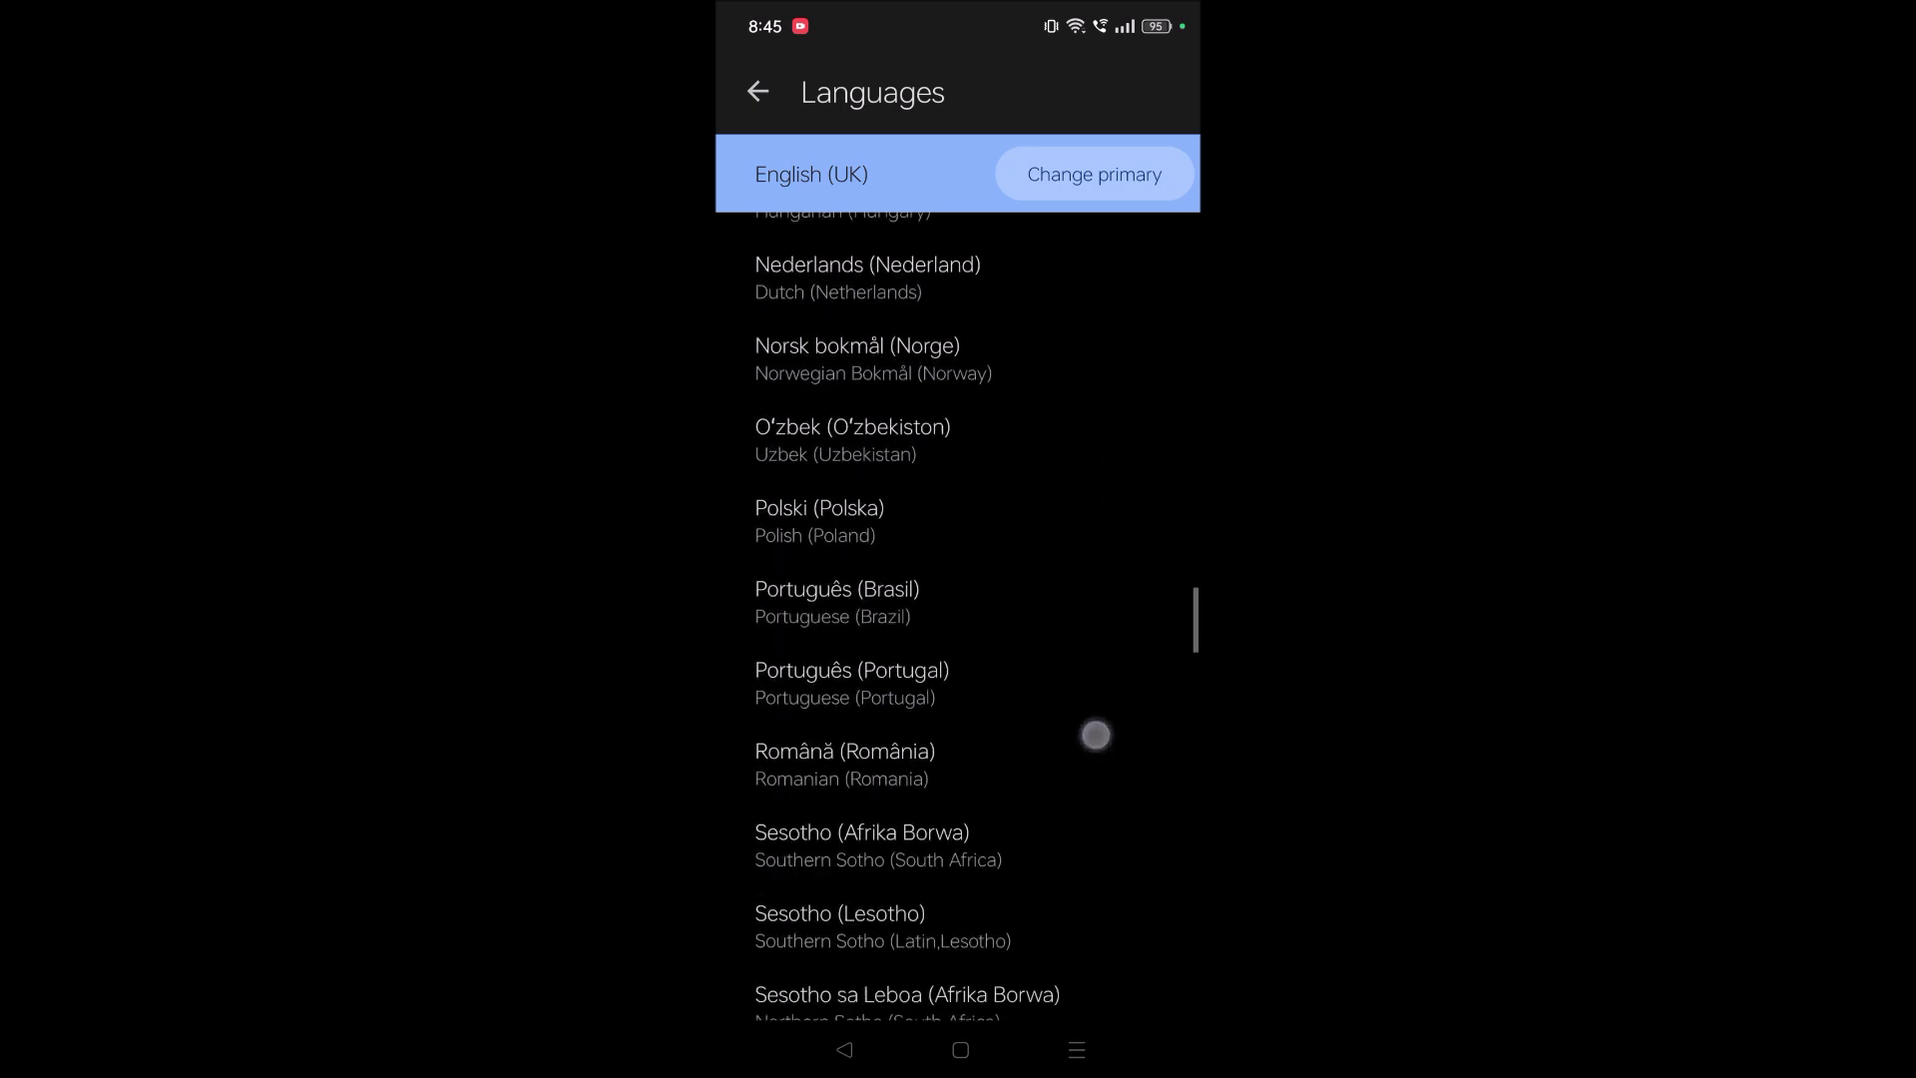
{"action": "scroll", "scroll_direction": "down", "scroll_amount": 3}
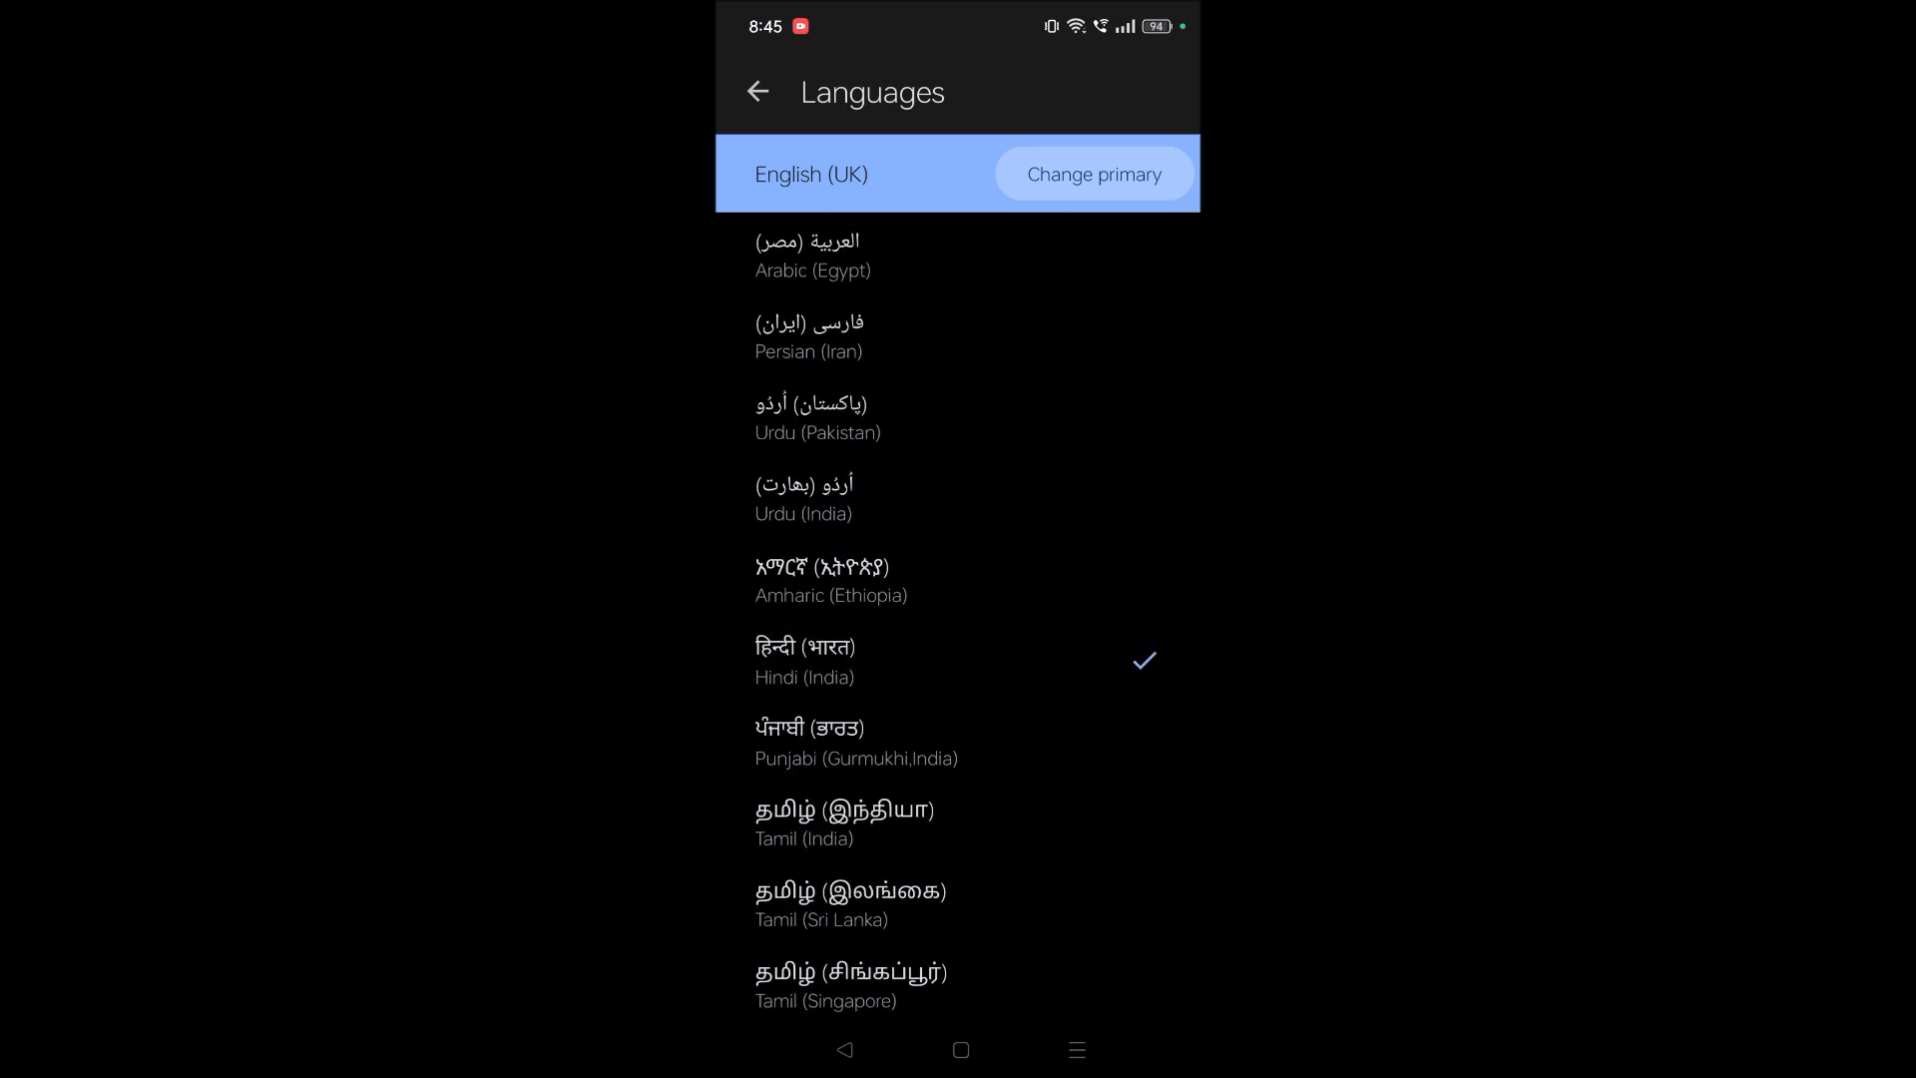
Change the primary voice language from English (UK) to हिन्दी (भारत).
{"action": "left_click", "coordinate": [1094, 174]}
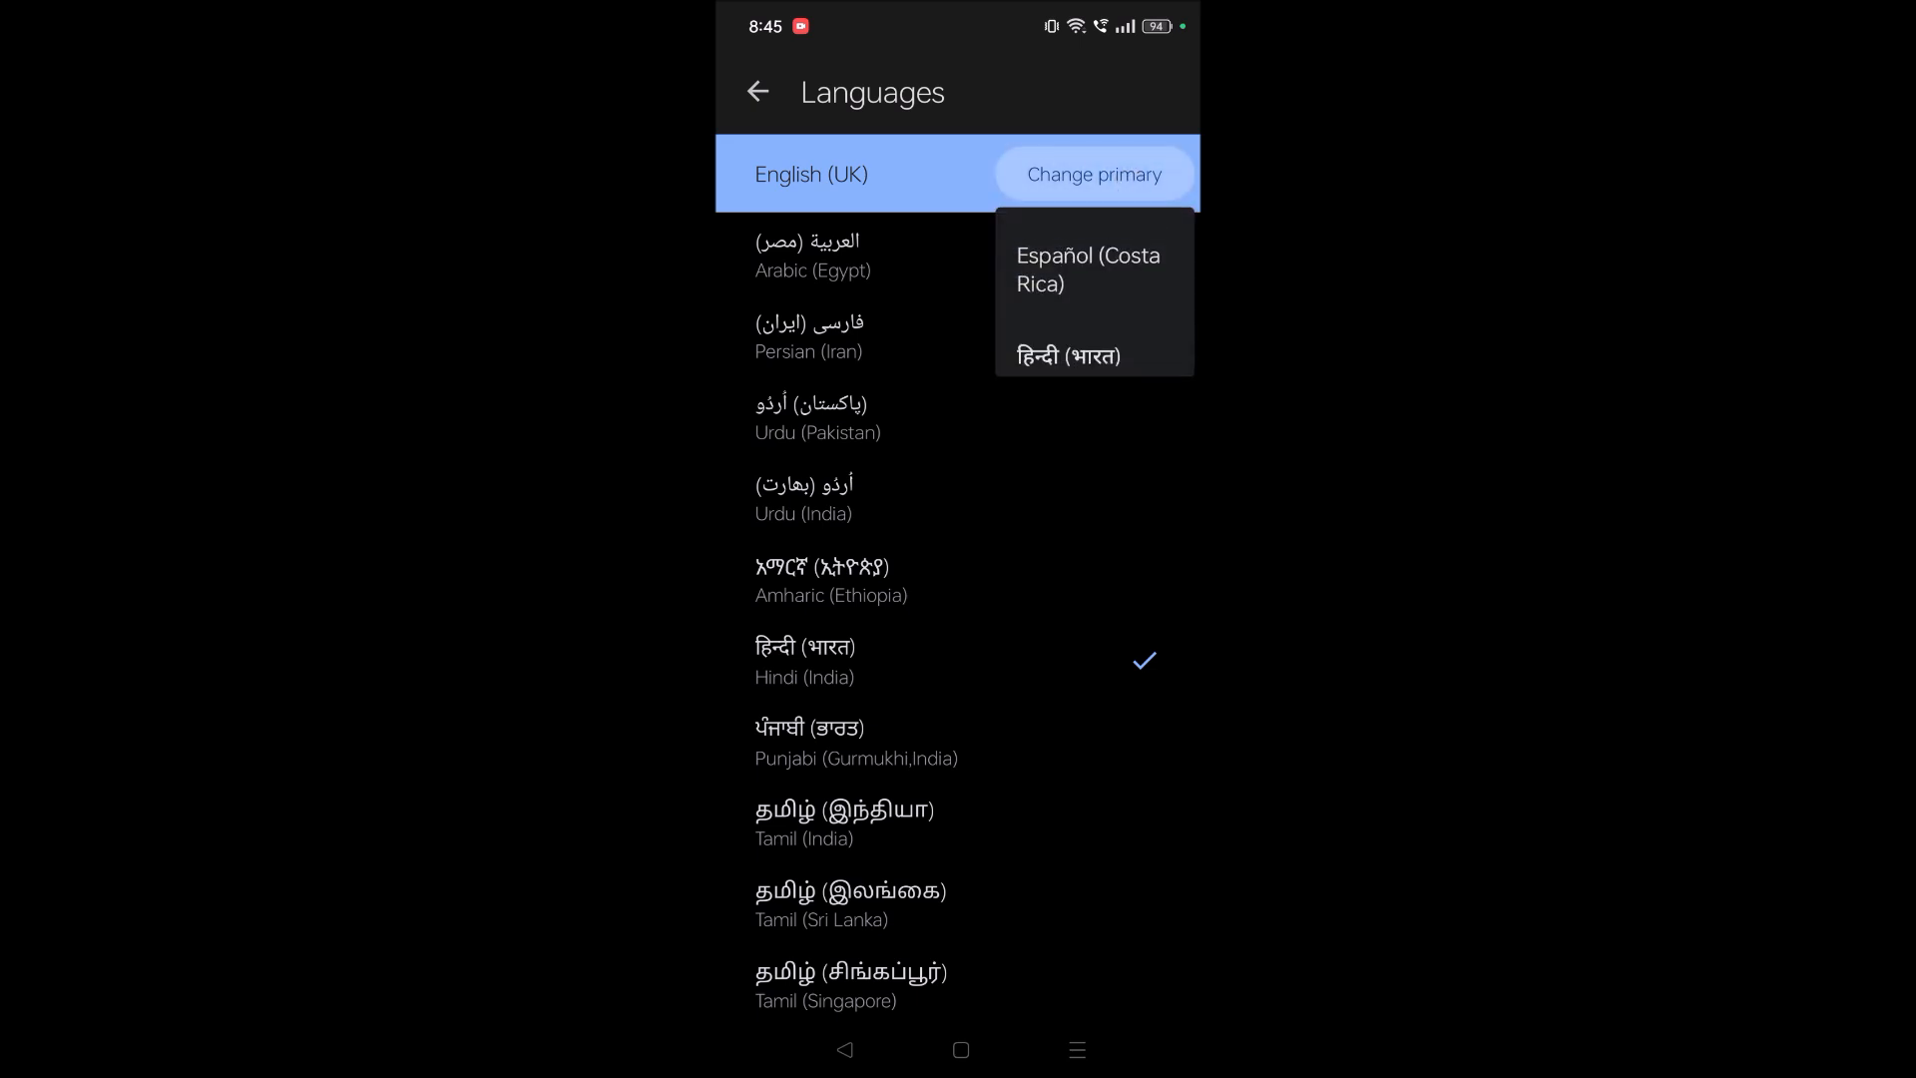
{"action": "left_click", "coordinate": [1062, 355]}
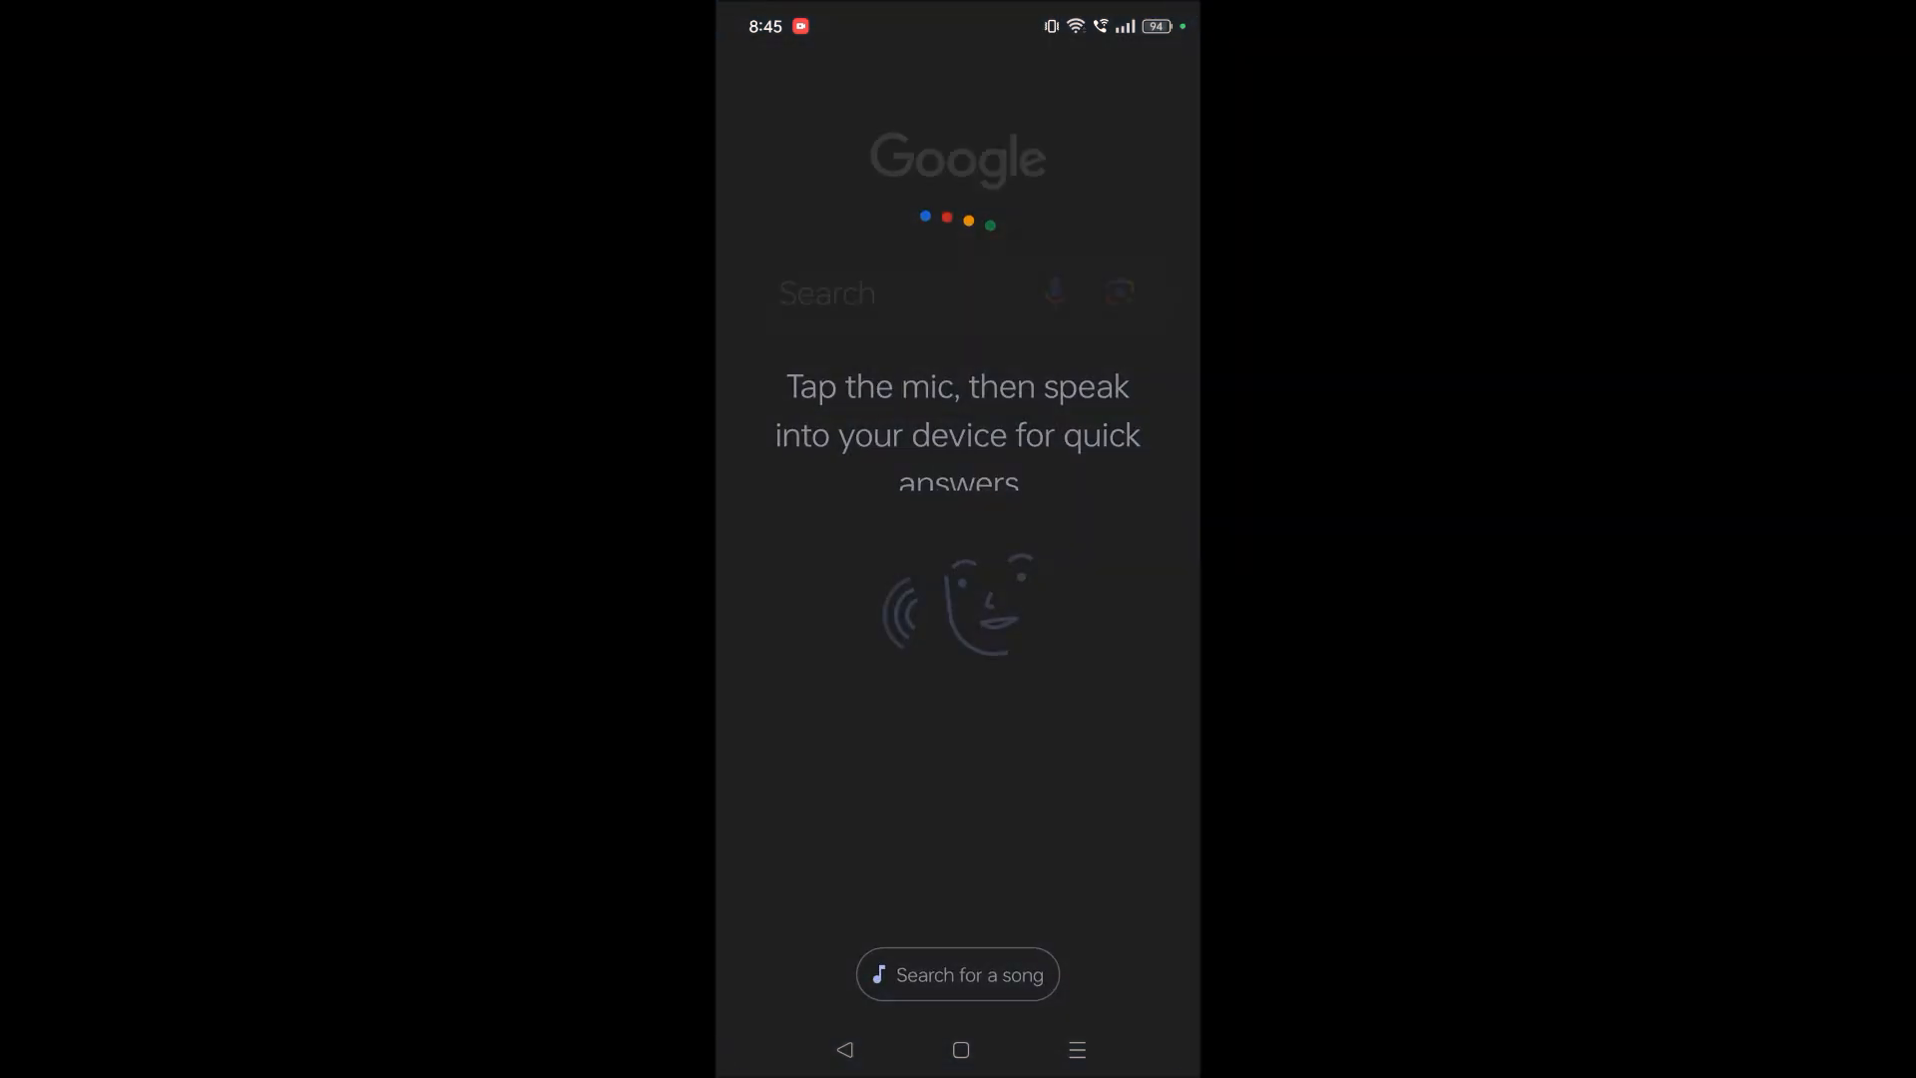
Speak the Hindi query 'आज आप कैसे हो' and get Hindi search results.
{"action": "left_click", "coordinate": [1053, 291]}
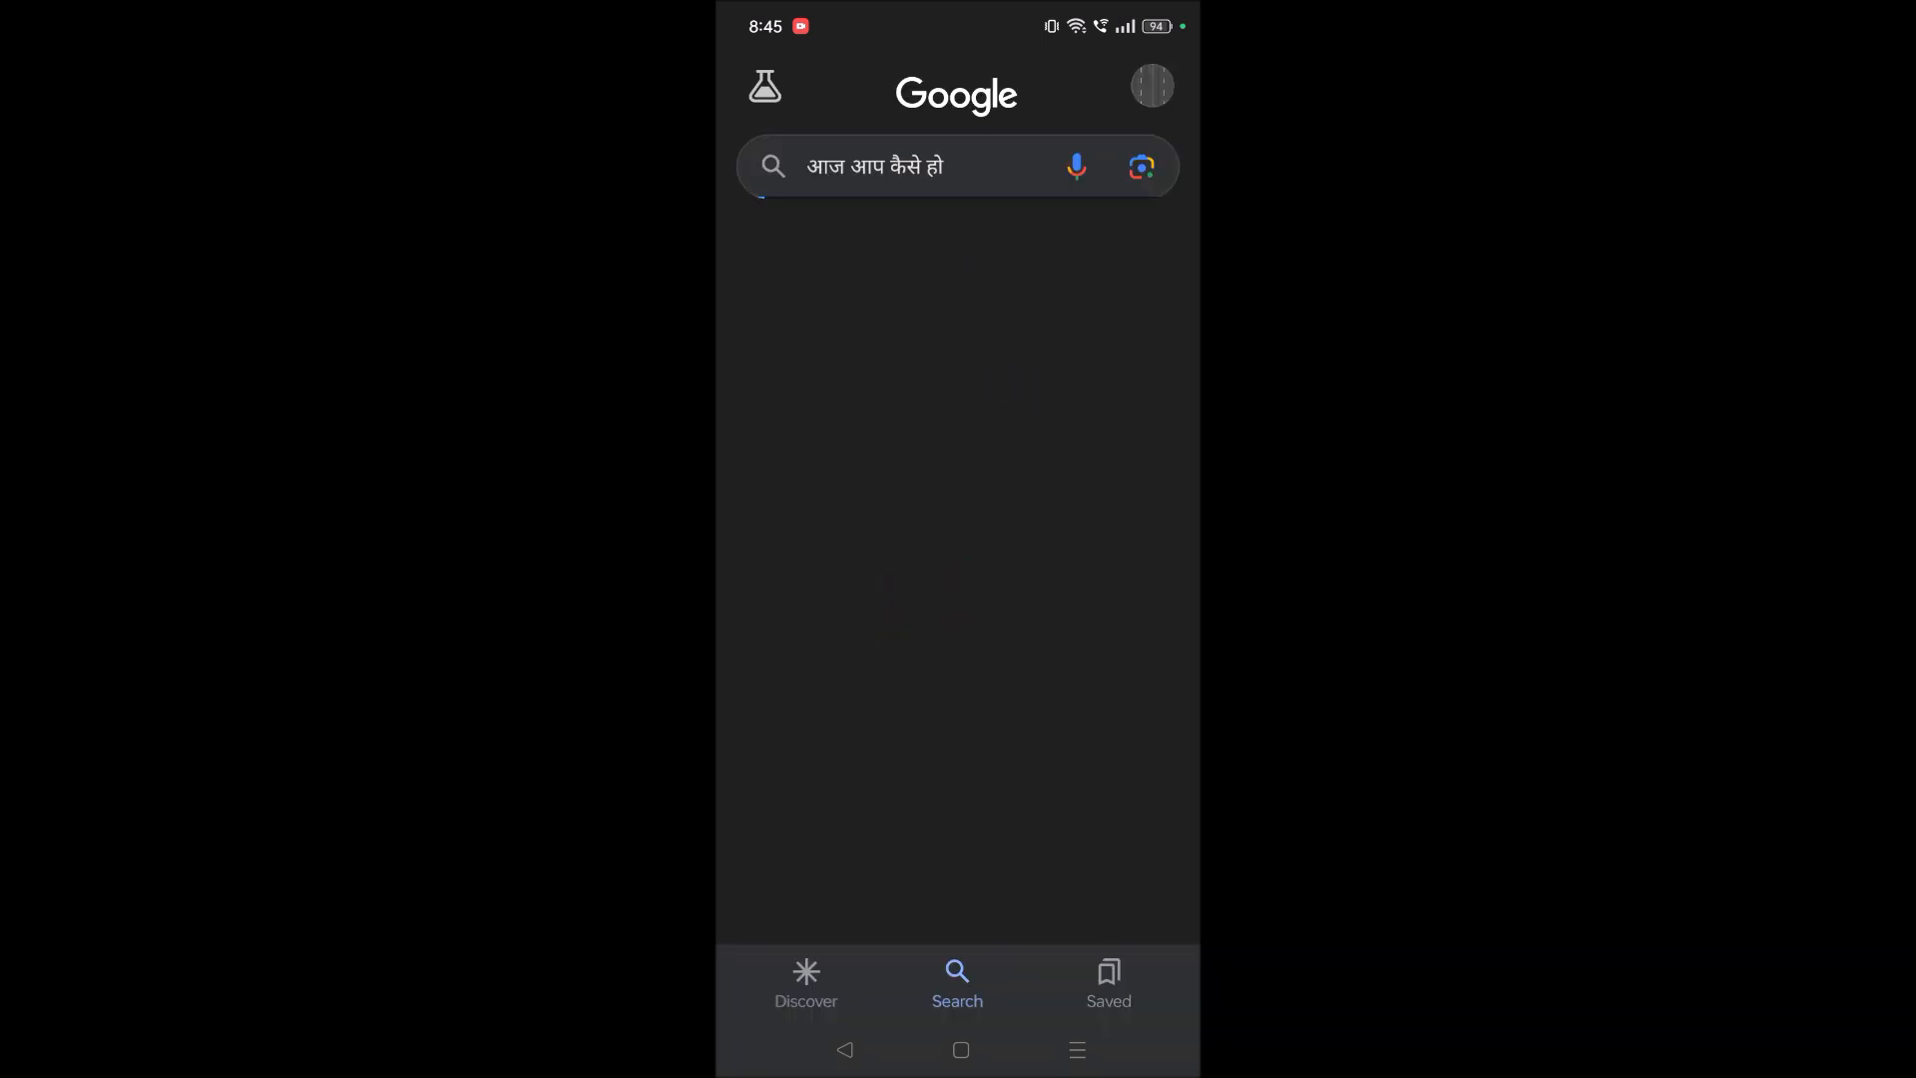
{"action": "left_click", "coordinate": [900, 168]}
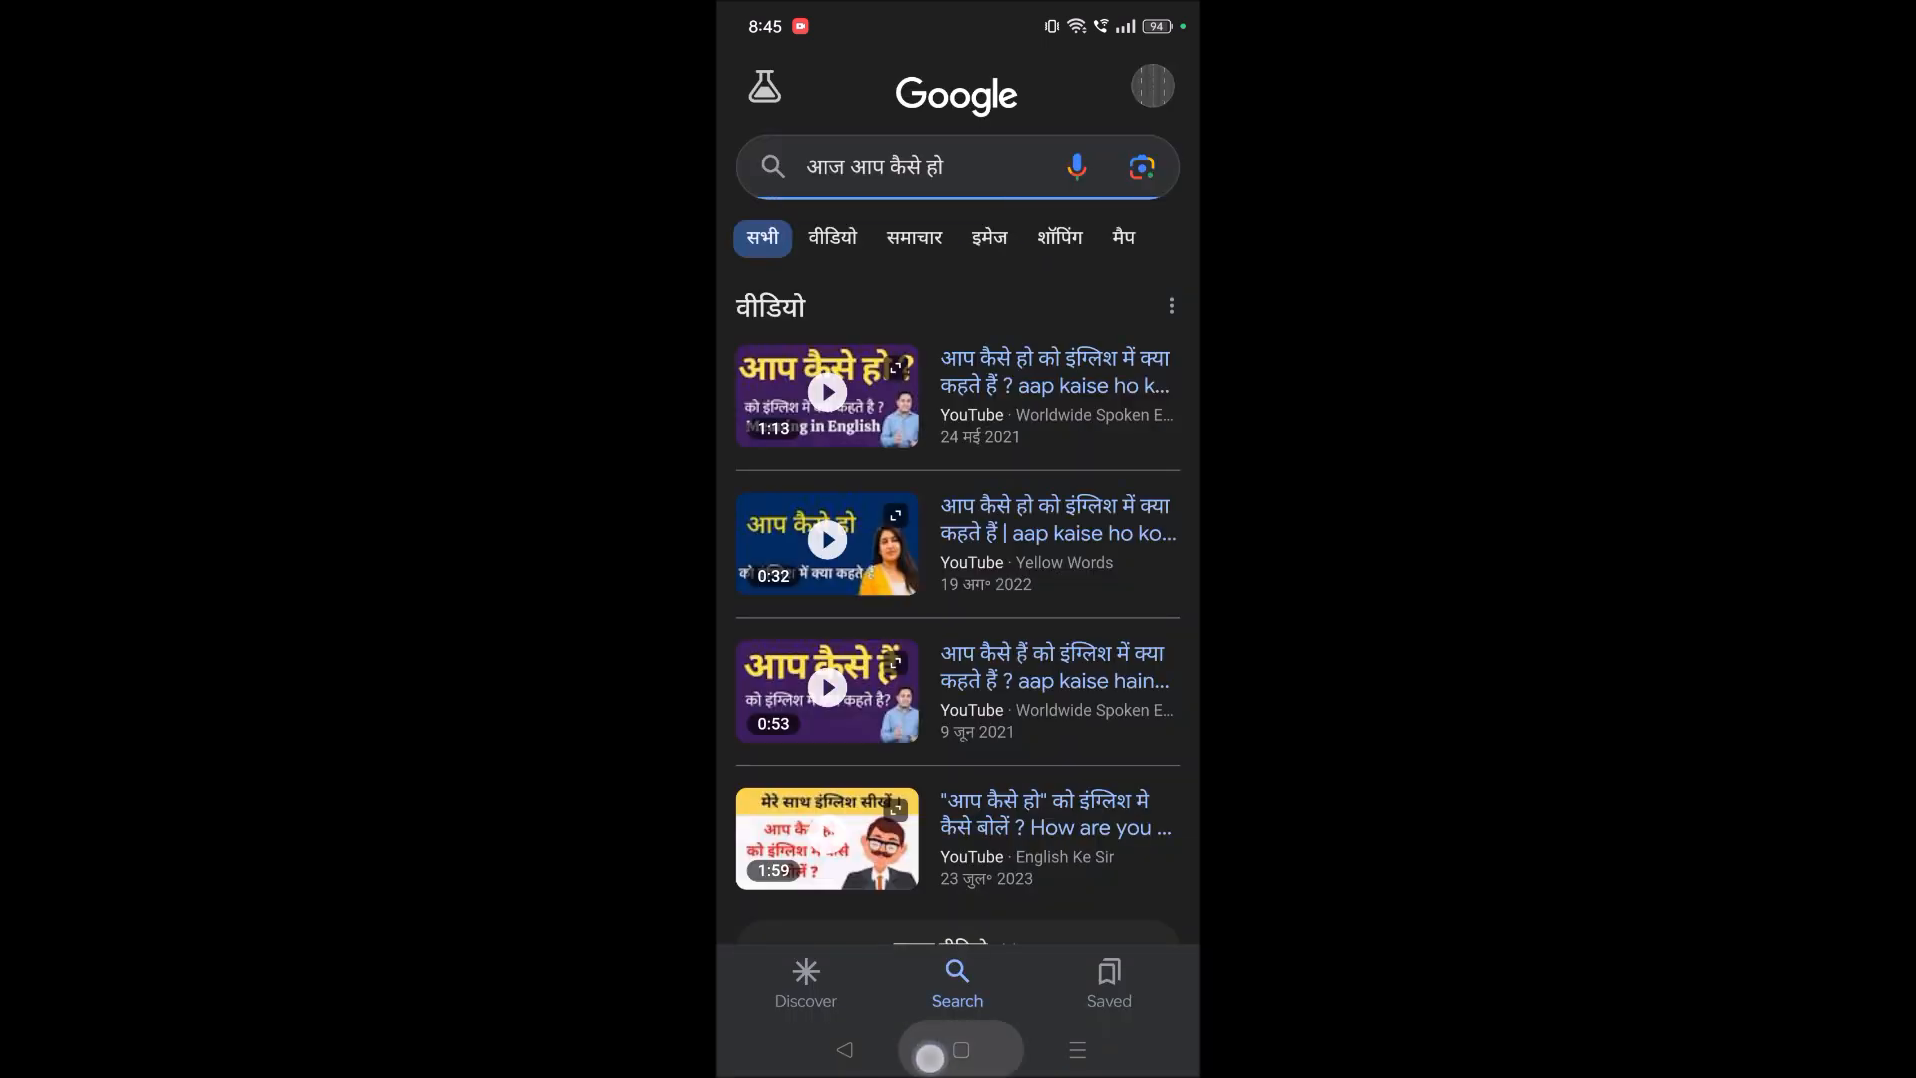